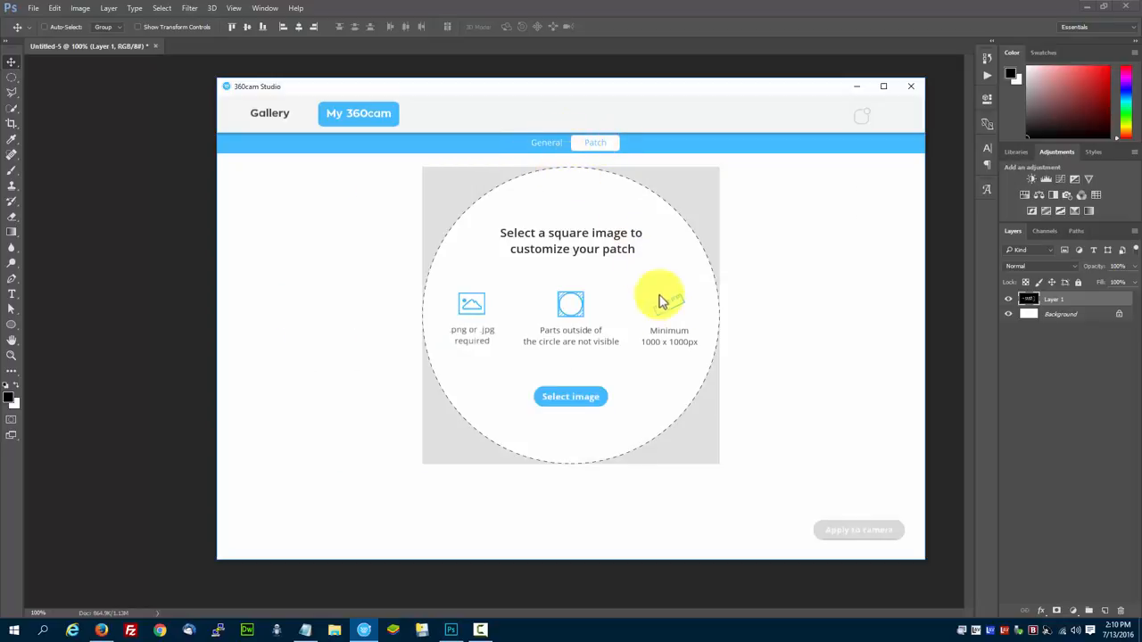
{"action": "mouse_move", "coordinate": [634, 364]}
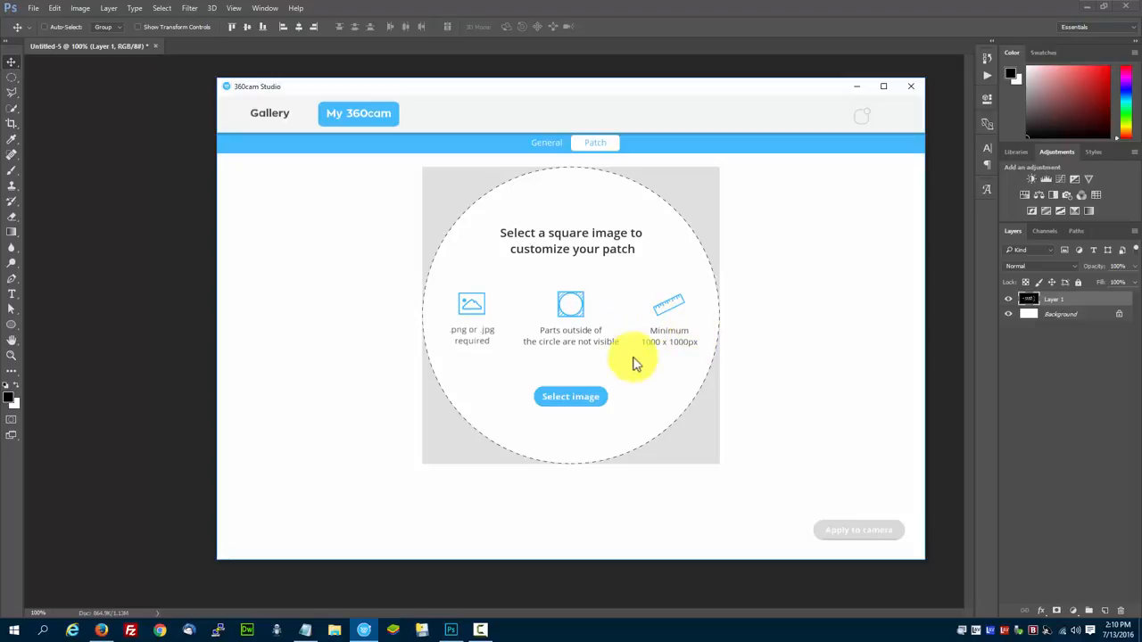
{"action": "mouse_move", "coordinate": [659, 364]}
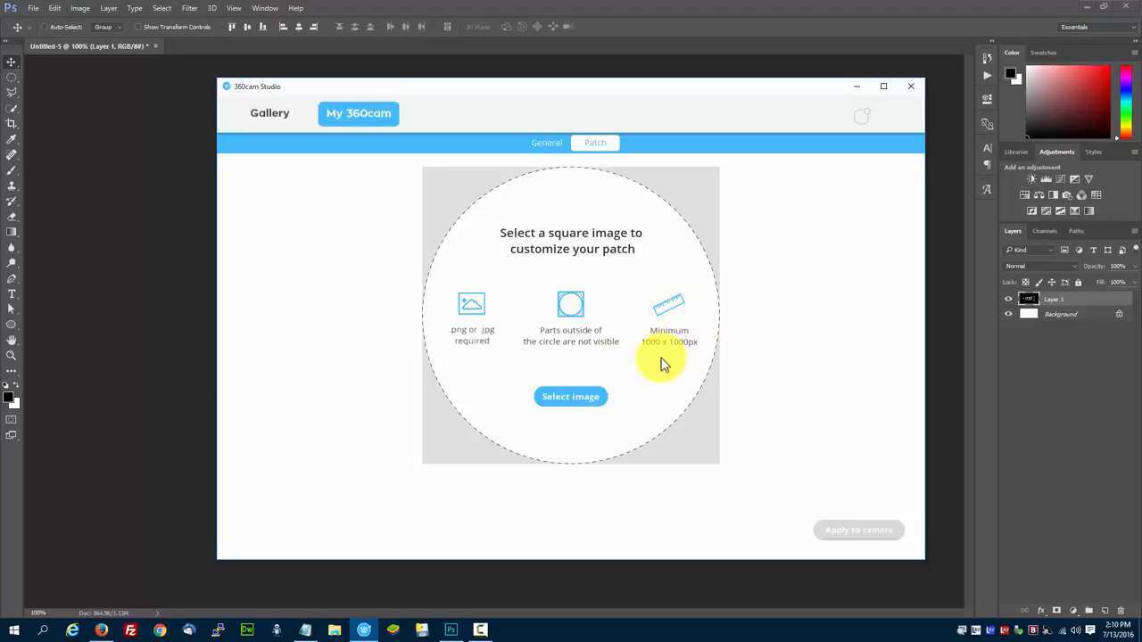
{"action": "mouse_move", "coordinate": [674, 288]}
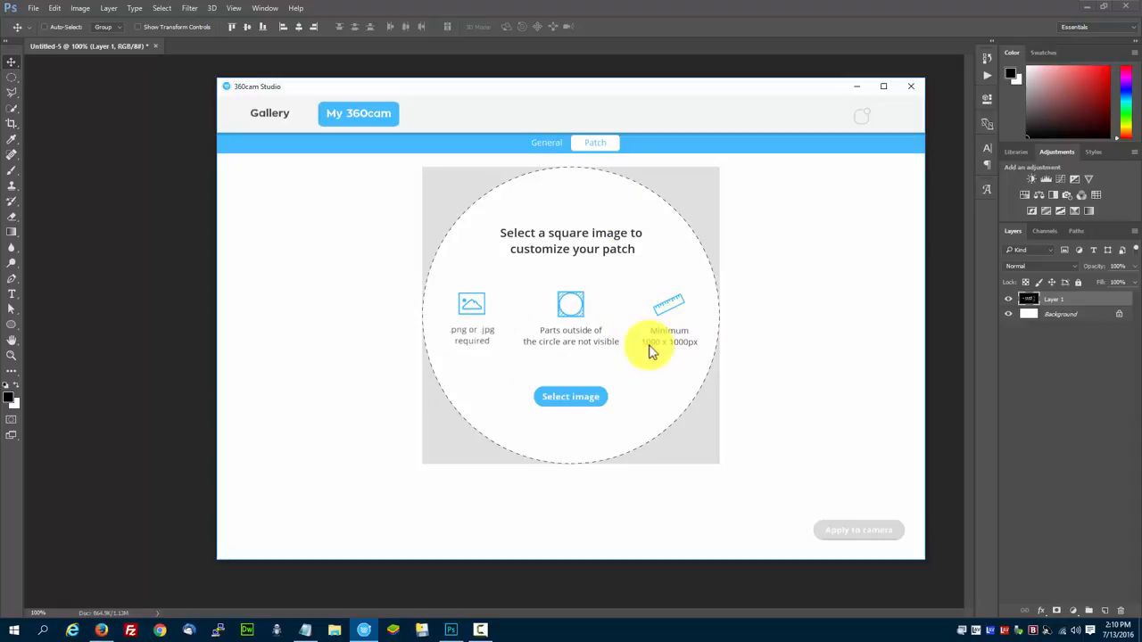
{"action": "mouse_move", "coordinate": [657, 312]}
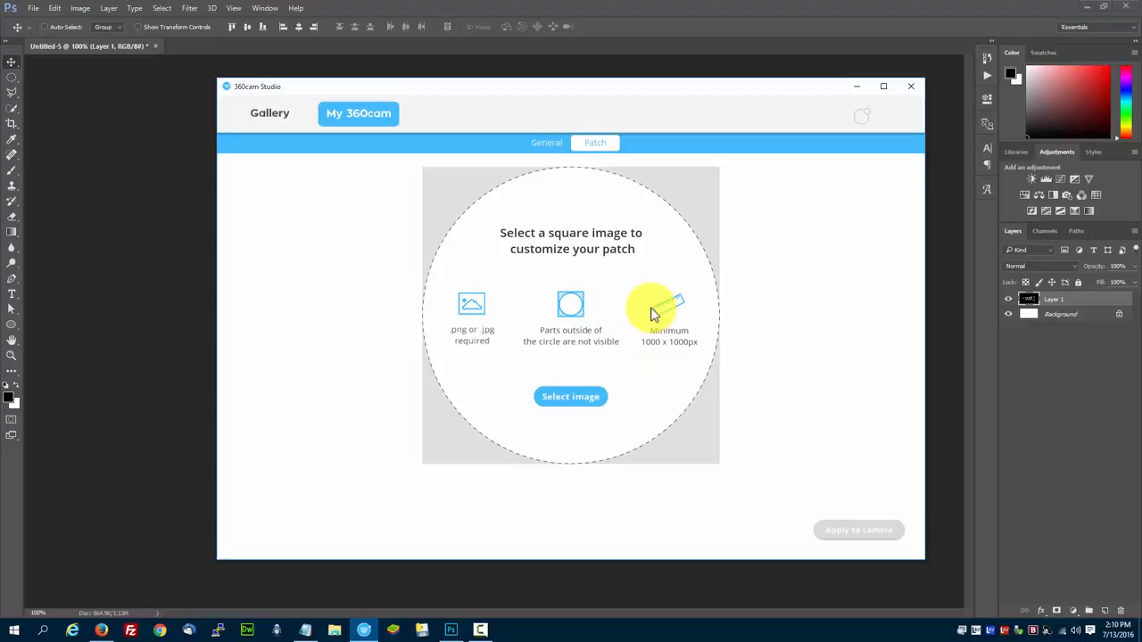
{"action": "mouse_move", "coordinate": [646, 275]}
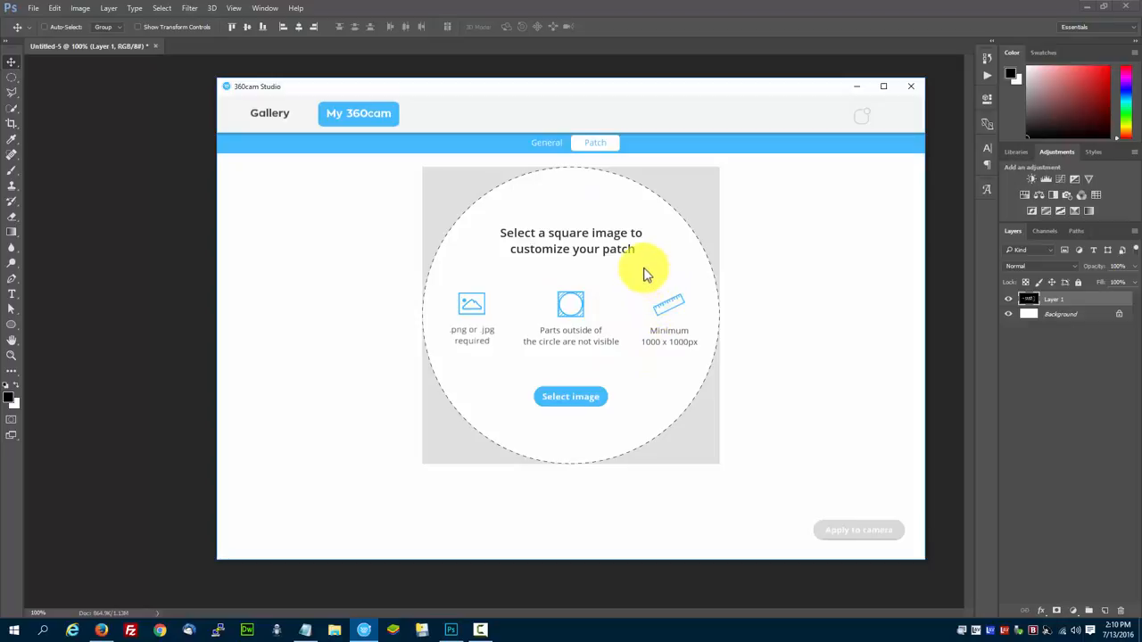
{"action": "mouse_move", "coordinate": [644, 278]}
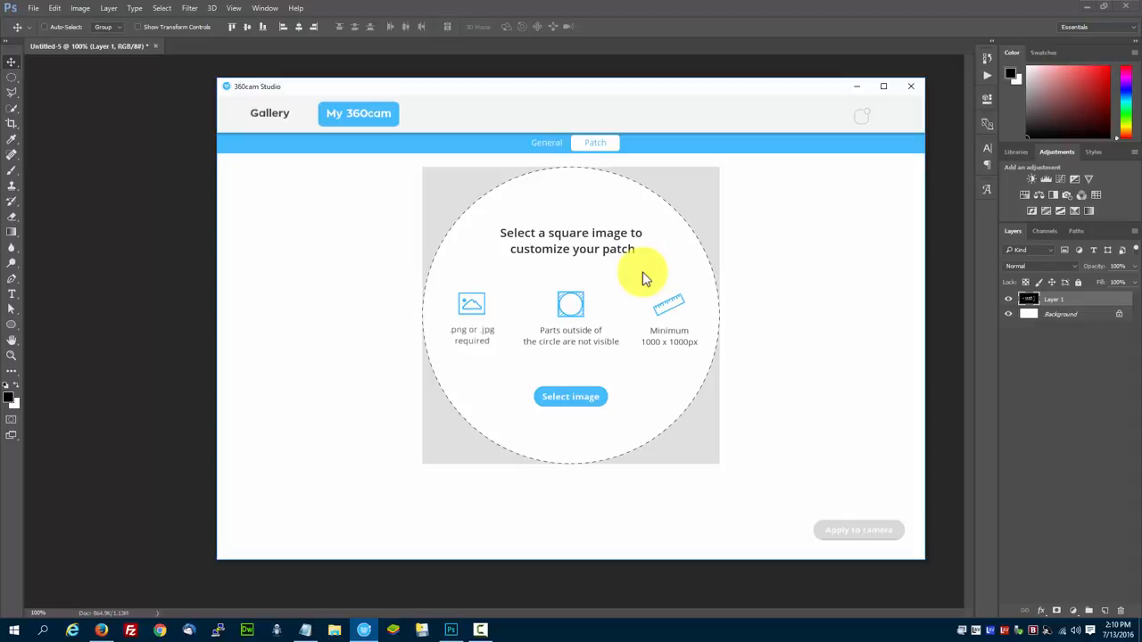
{"action": "mouse_move", "coordinate": [478, 261]}
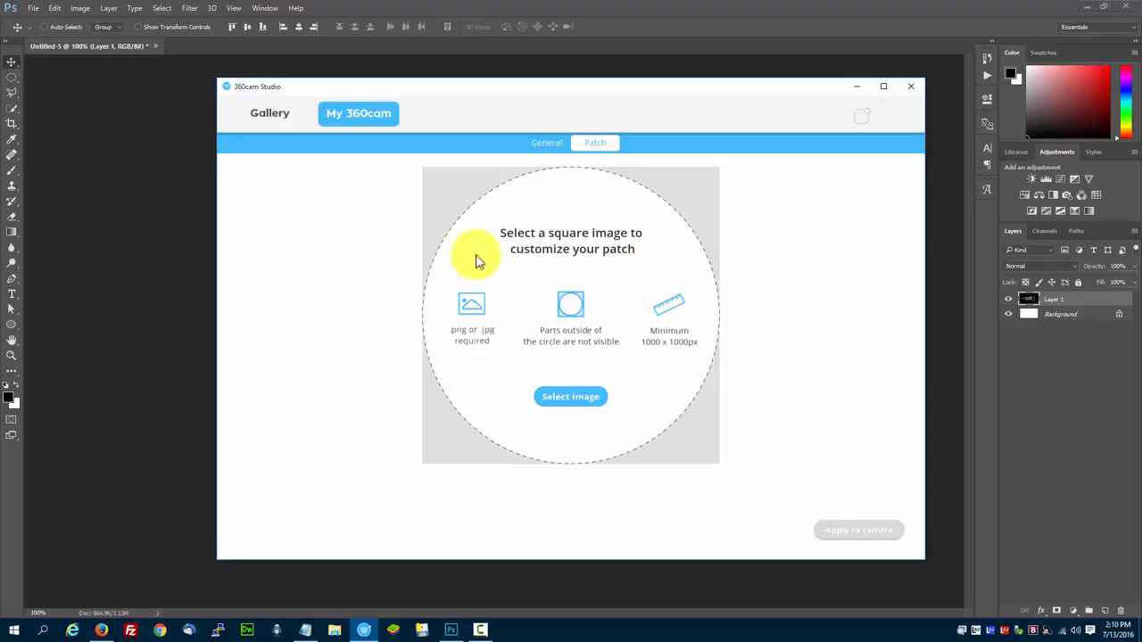
{"action": "mouse_move", "coordinate": [656, 317]}
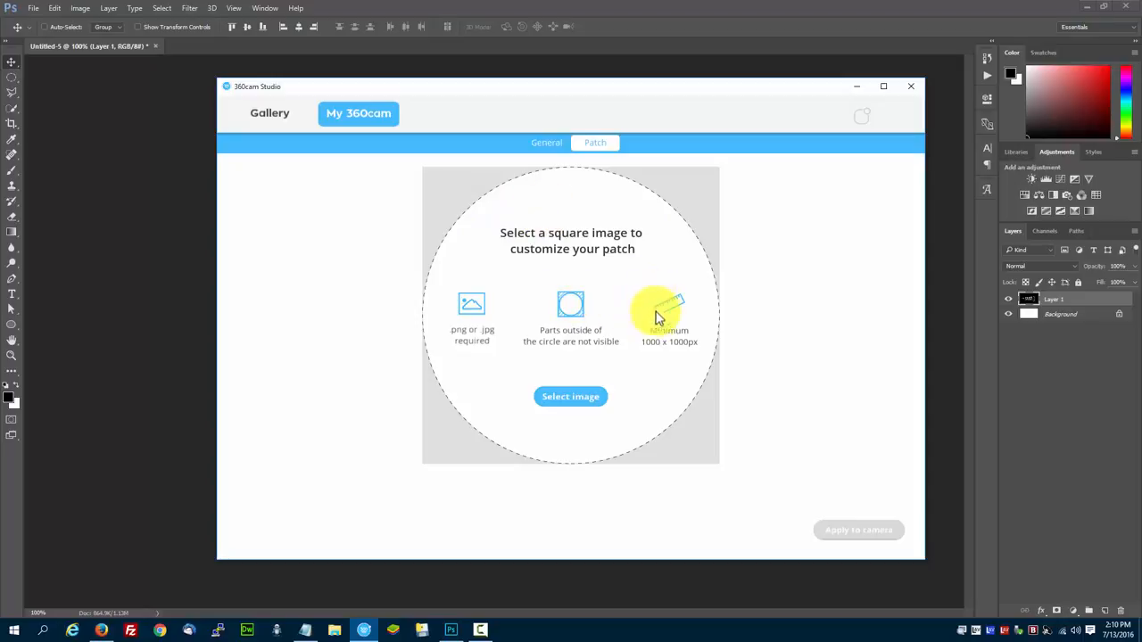
{"action": "mouse_move", "coordinate": [510, 221]}
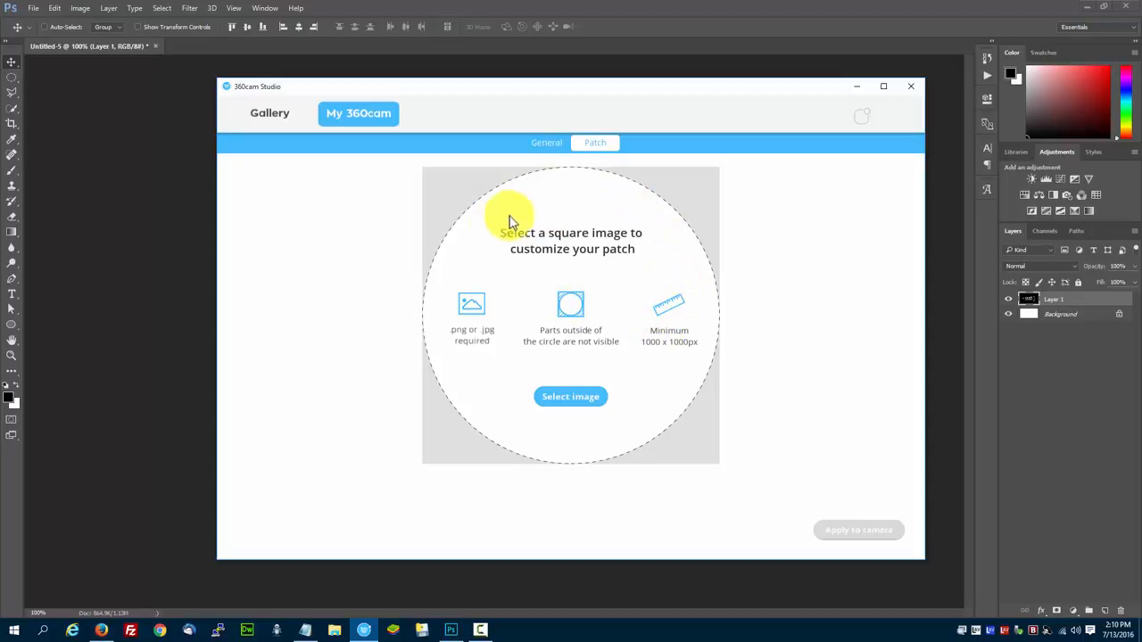
{"action": "mouse_move", "coordinate": [710, 312]}
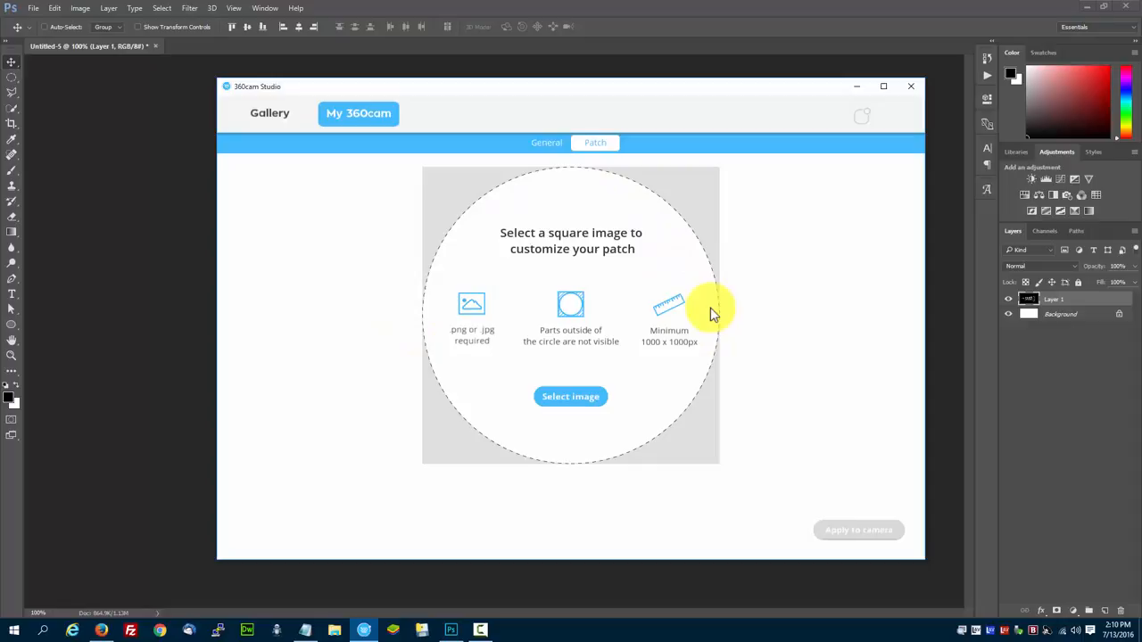
{"action": "mouse_move", "coordinate": [703, 307]}
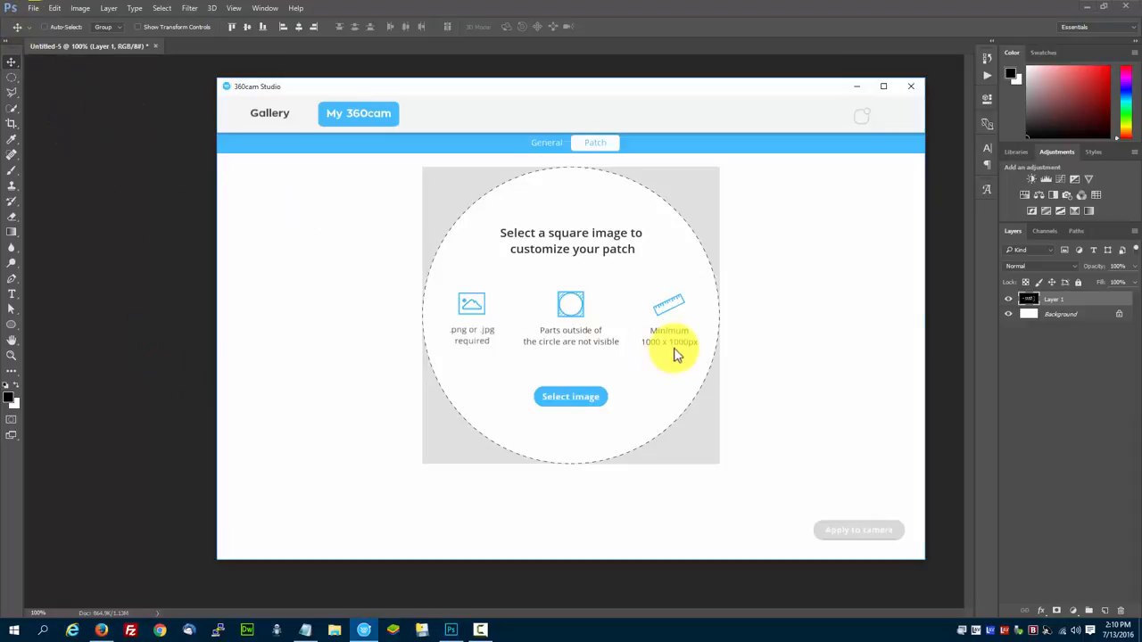
{"action": "mouse_move", "coordinate": [296, 346]}
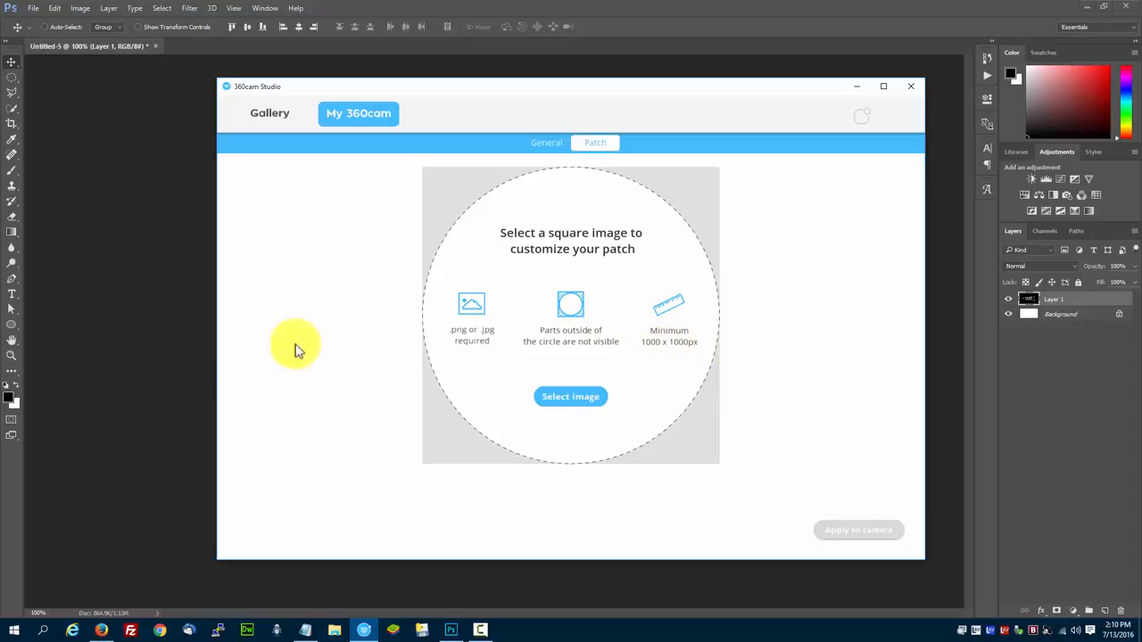
Create a new 1000 × 1000 pixel document and switch to the Elliptical Marquee tool.
{"action": "left_click", "coordinate": [32, 7]}
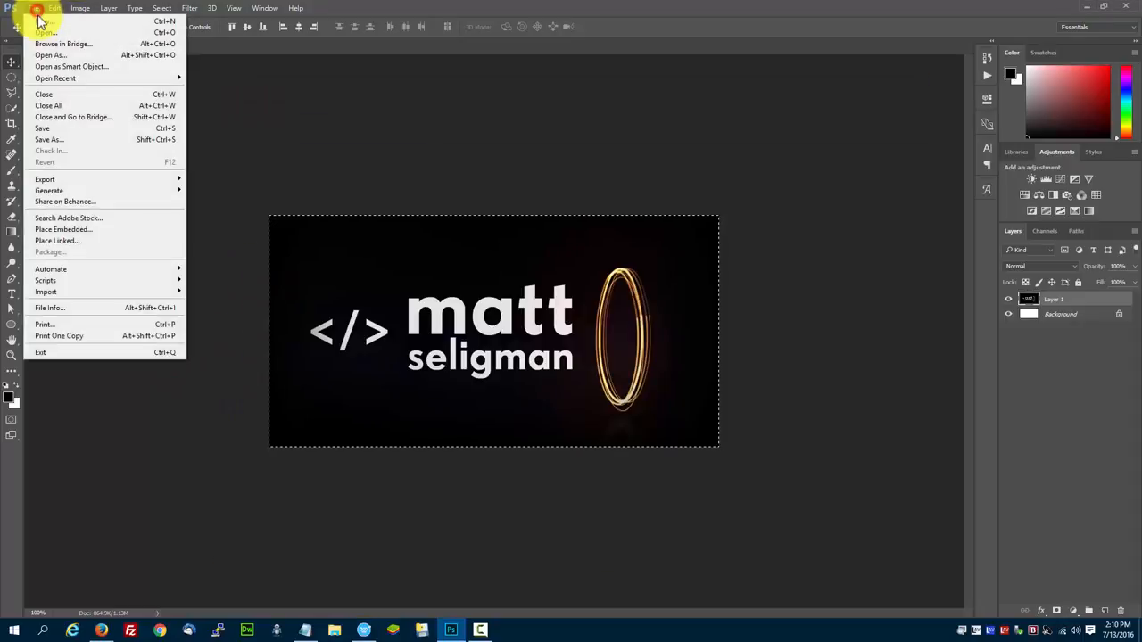
{"action": "left_click", "coordinate": [45, 21]}
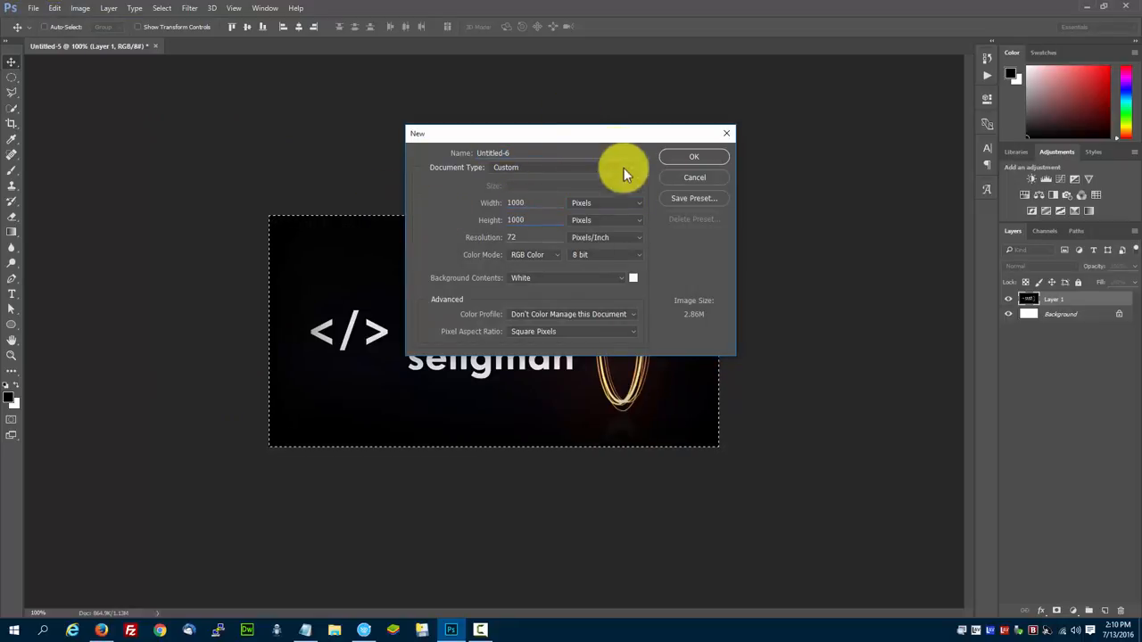
{"action": "left_click", "coordinate": [512, 238]}
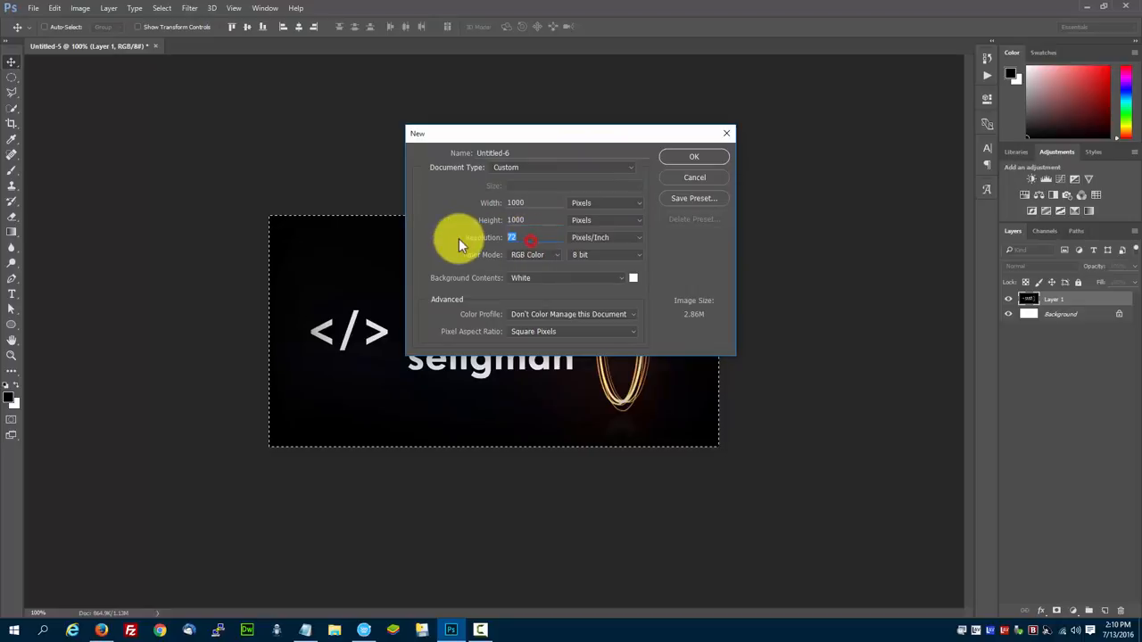
{"action": "left_click", "coordinate": [694, 157]}
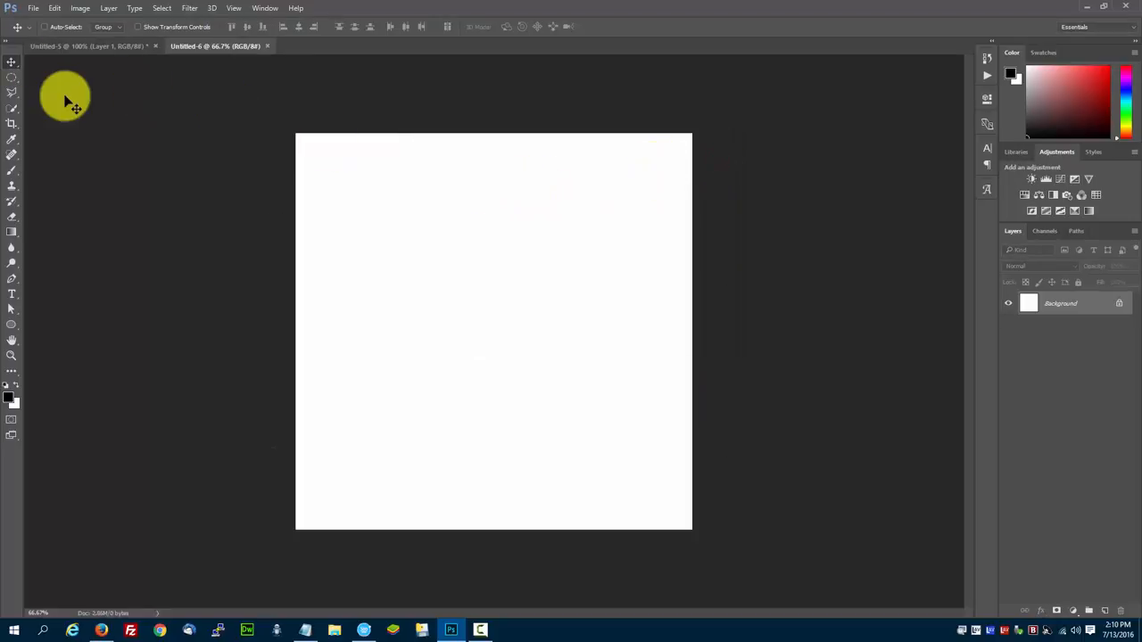
{"action": "left_click", "coordinate": [11, 75]}
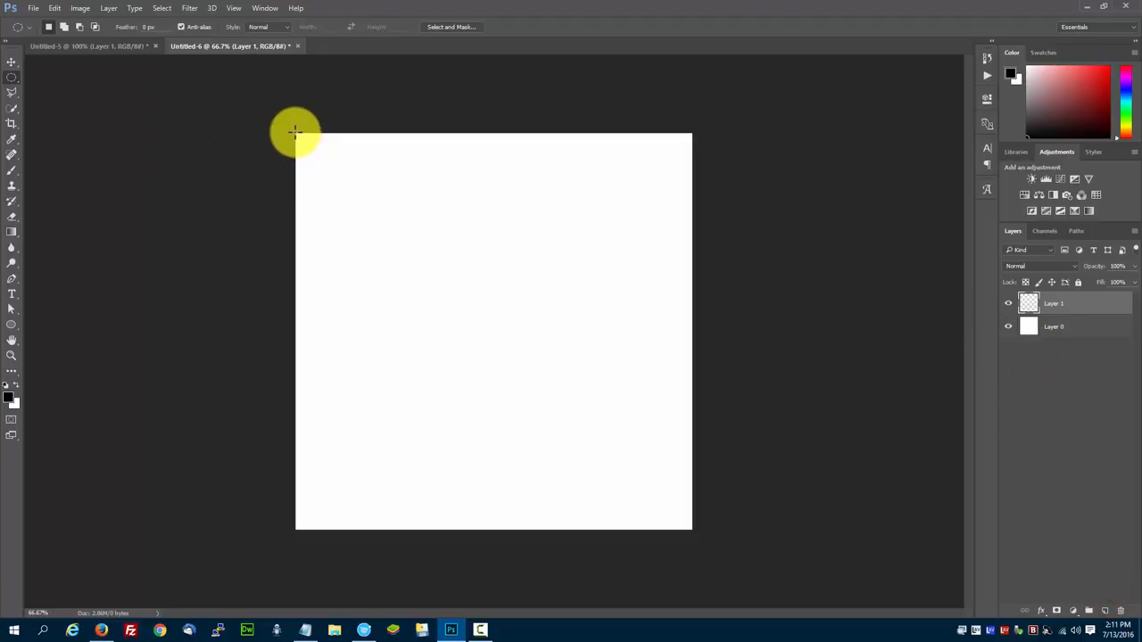
Draw a circular selection spanning the full square canvas on the new layer.
{"action": "left_click_drag", "start_coordinate": [295, 132], "coordinate": [724, 496]}
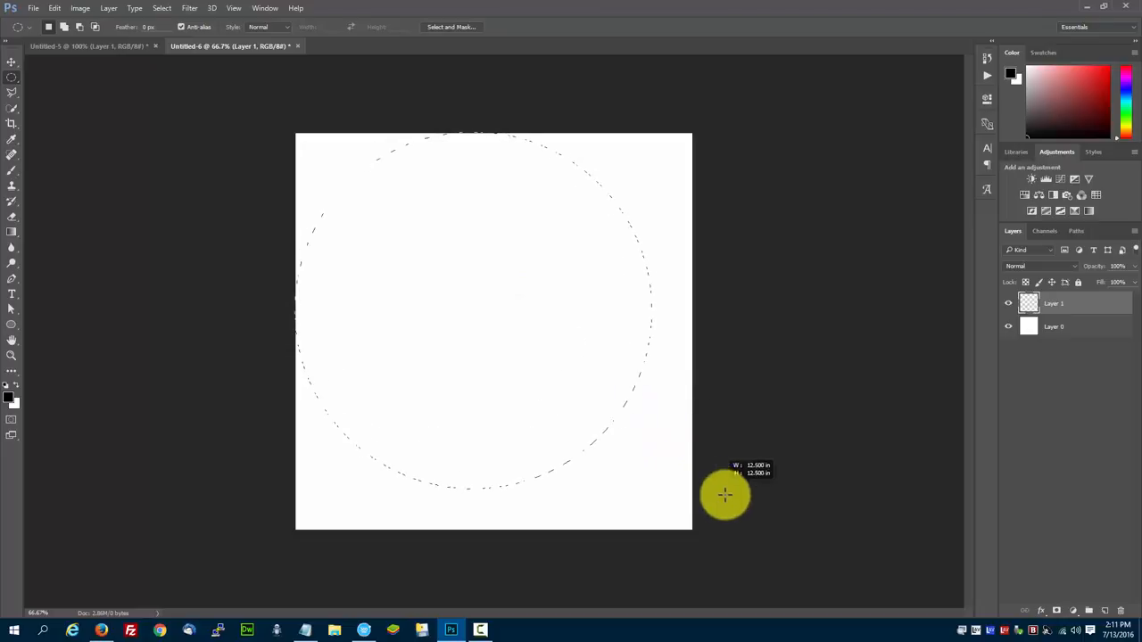
{"action": "left_click_drag", "start_coordinate": [724, 496], "coordinate": [769, 528]}
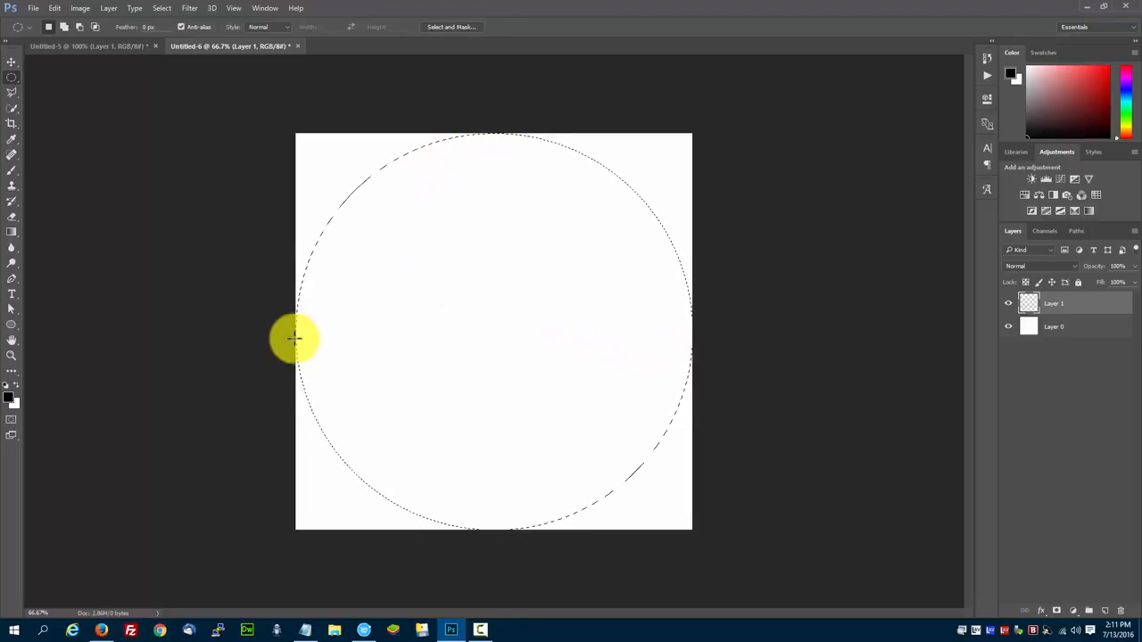
{"action": "mouse_move", "coordinate": [847, 396]}
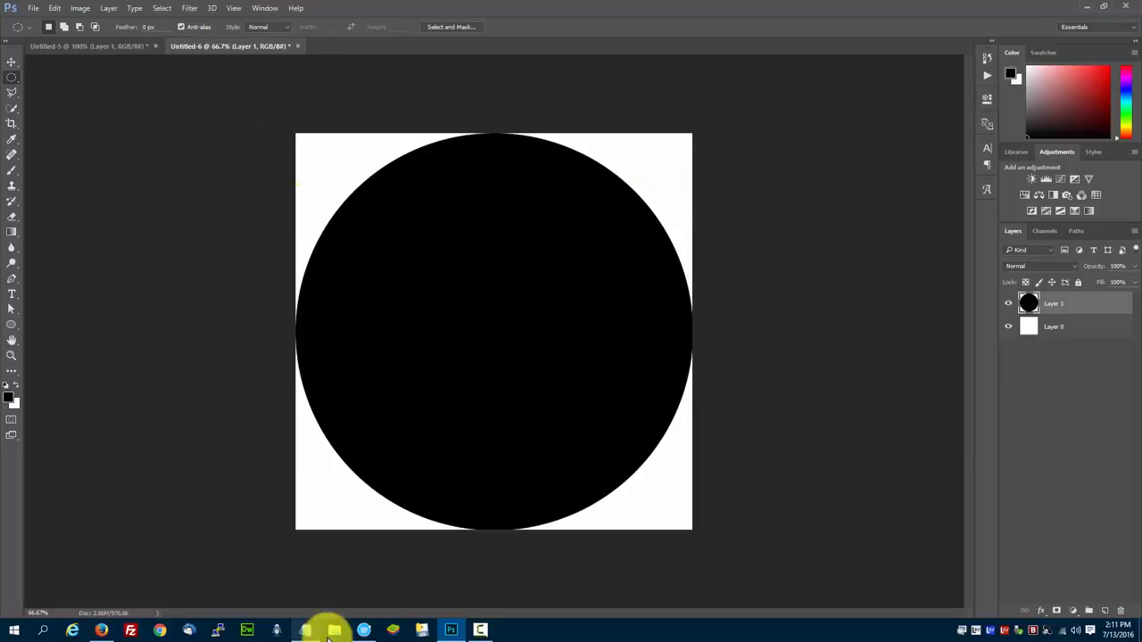
{"action": "mouse_move", "coordinate": [13, 295]}
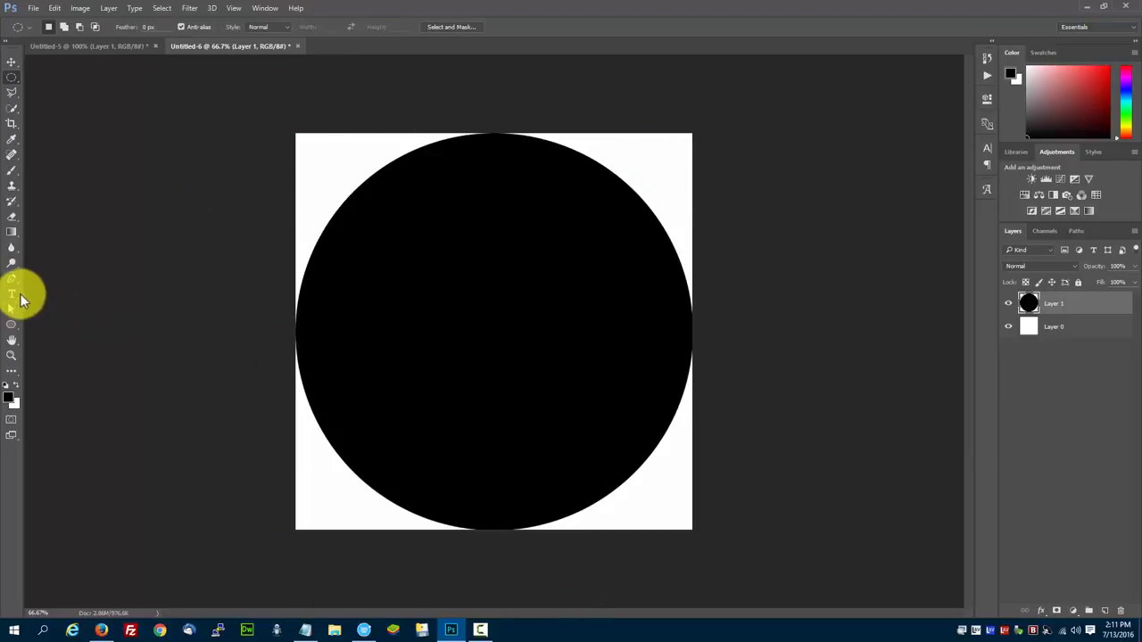
Place the 'matt seligman' logo as a new layer centred on the black circle.
{"action": "left_click", "coordinate": [89, 46]}
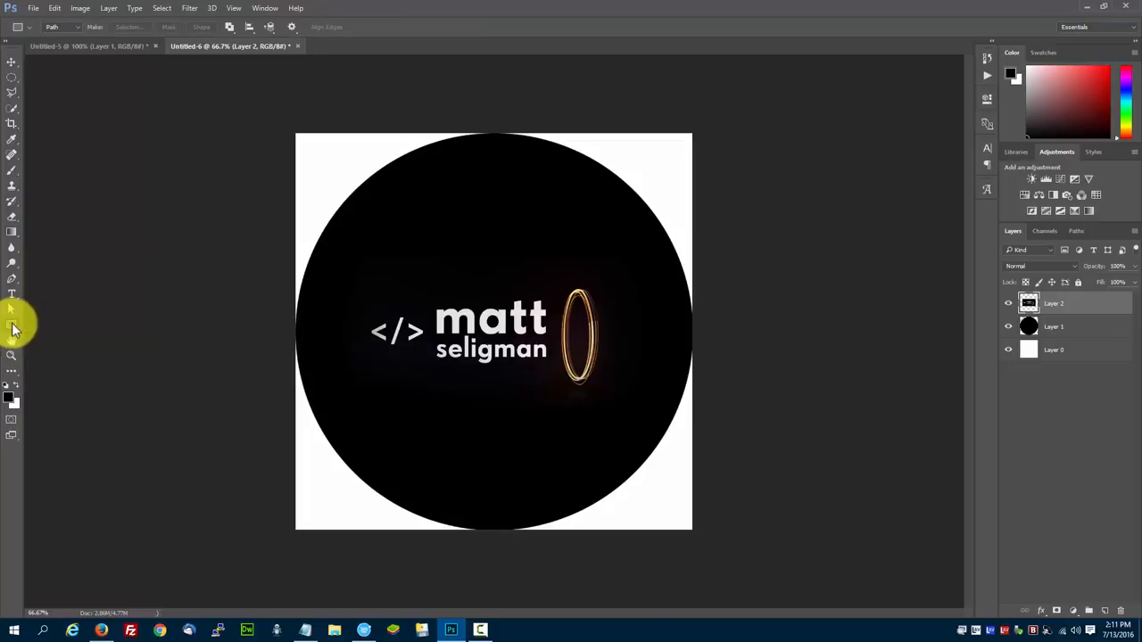
{"action": "left_click", "coordinate": [10, 323]}
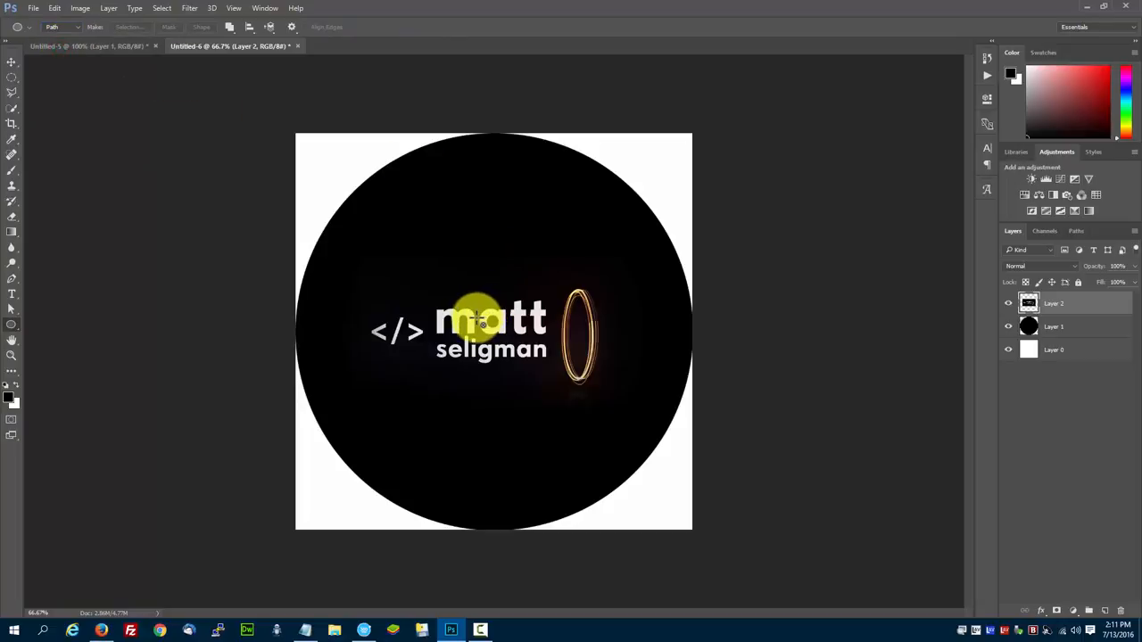
Reposition the logo, then align the circular path to the canvas horizontal and vertical centres.
{"action": "left_click_drag", "start_coordinate": [478, 321], "coordinate": [589, 425]}
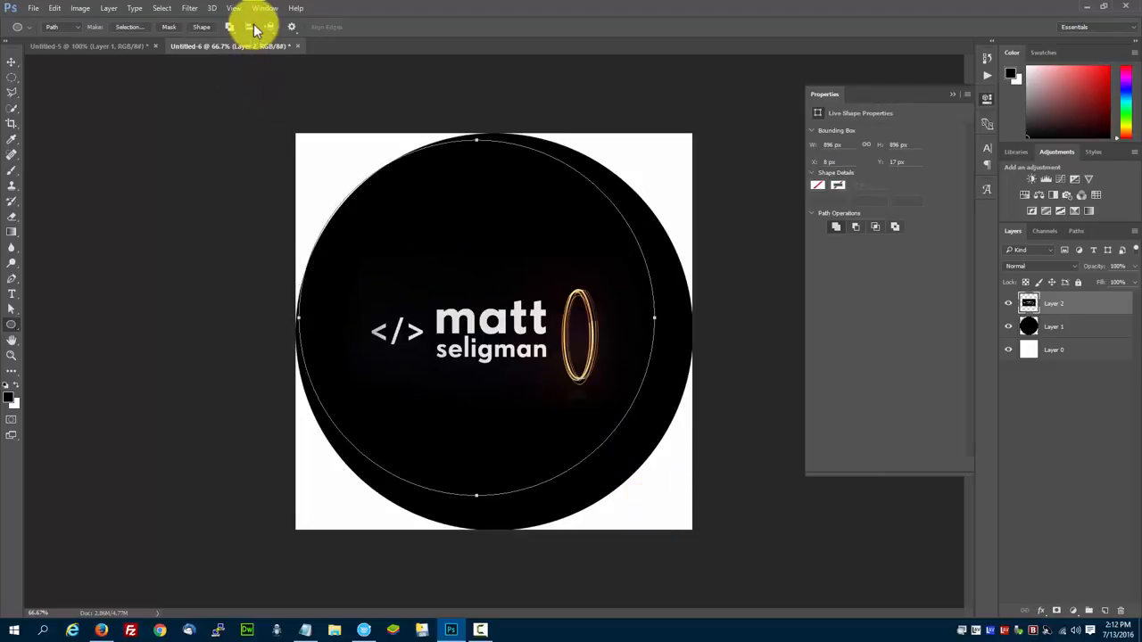
{"action": "left_click", "coordinate": [250, 27]}
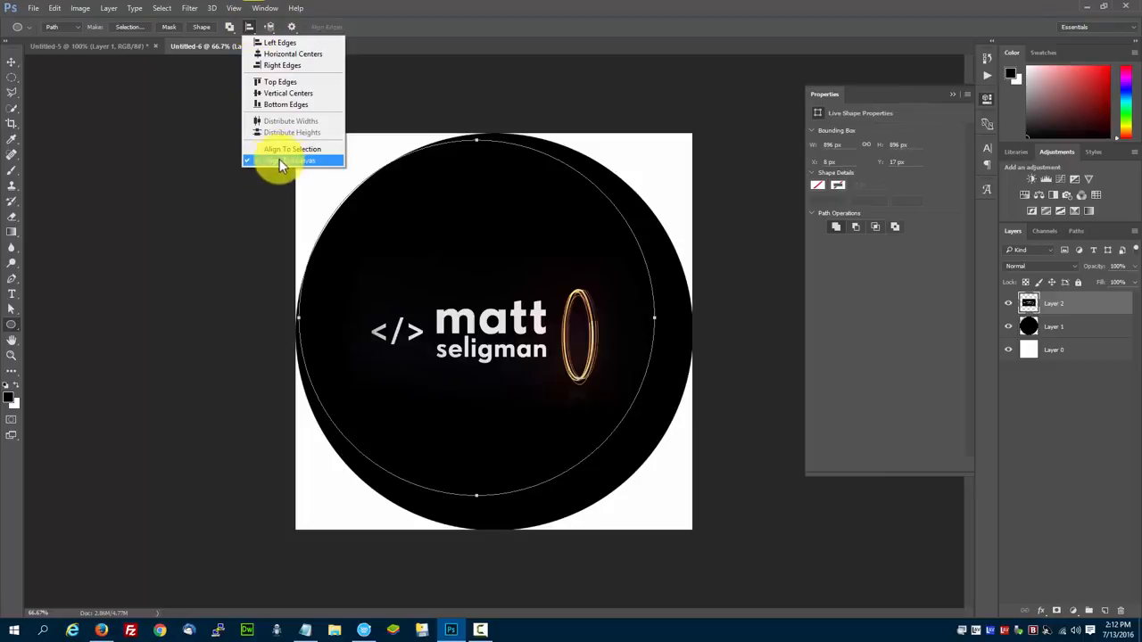
{"action": "left_click", "coordinate": [293, 150]}
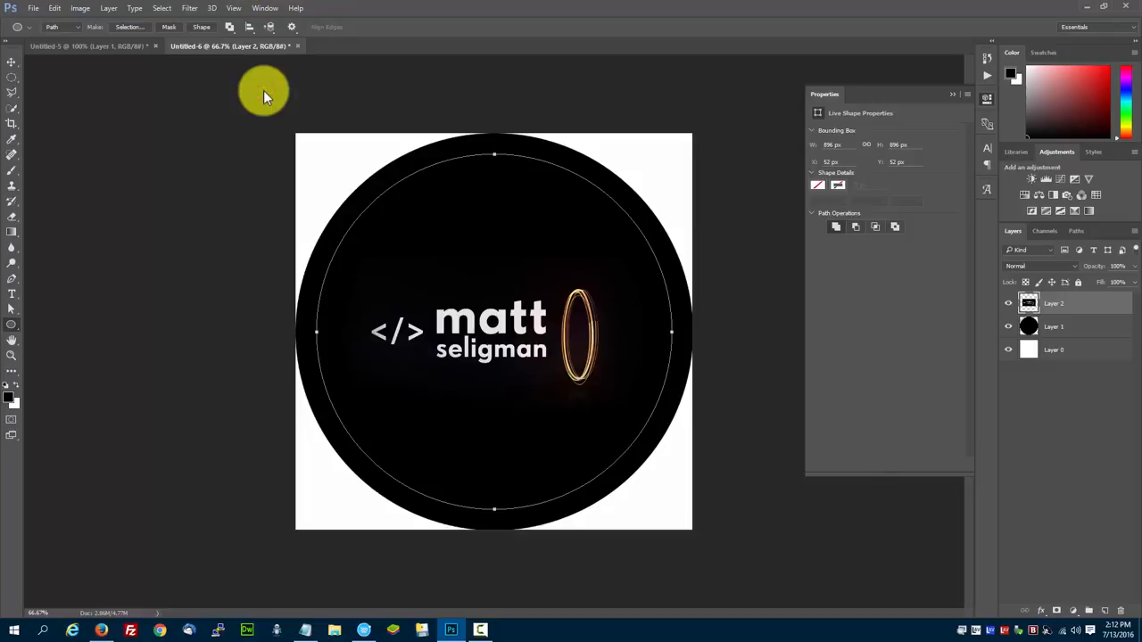
{"action": "mouse_move", "coordinate": [610, 241]}
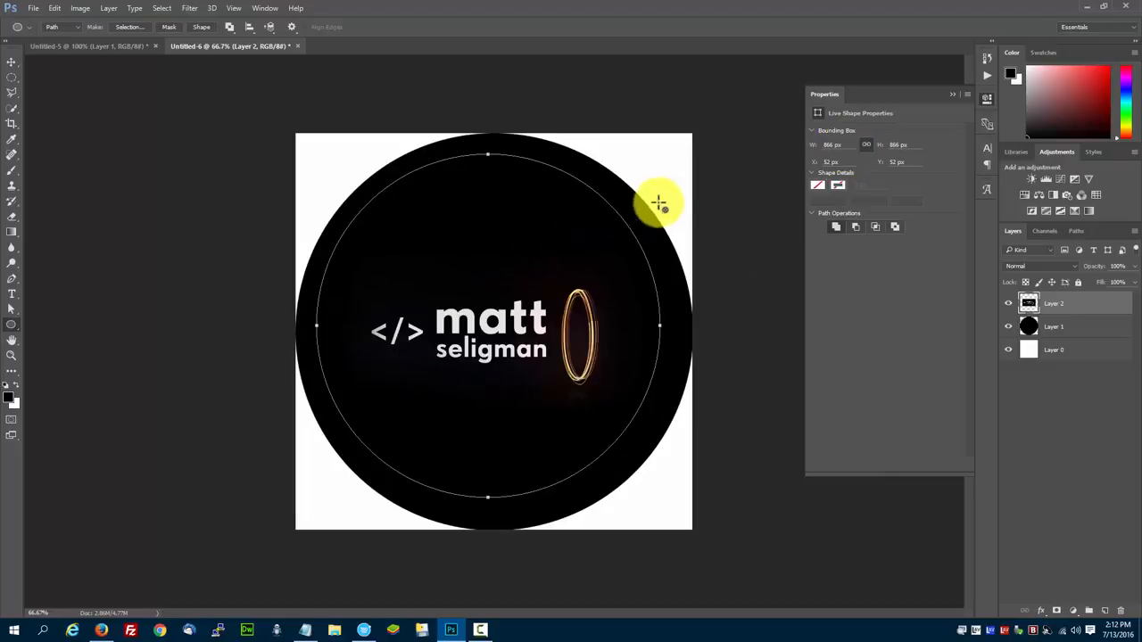
{"action": "mouse_move", "coordinate": [241, 44]}
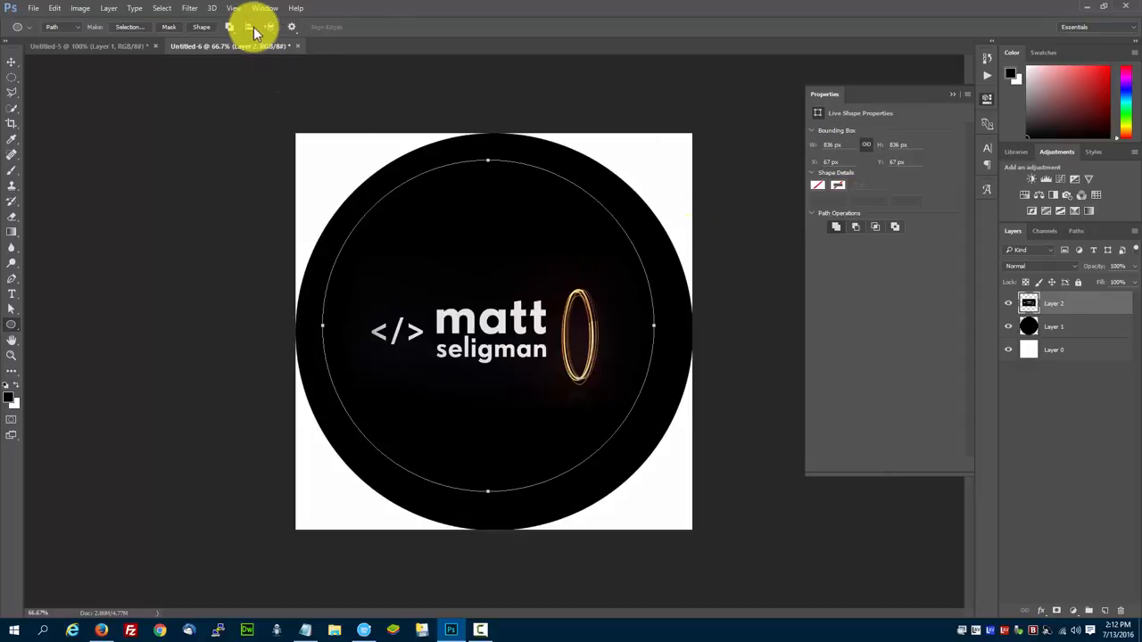
{"action": "left_click", "coordinate": [249, 26]}
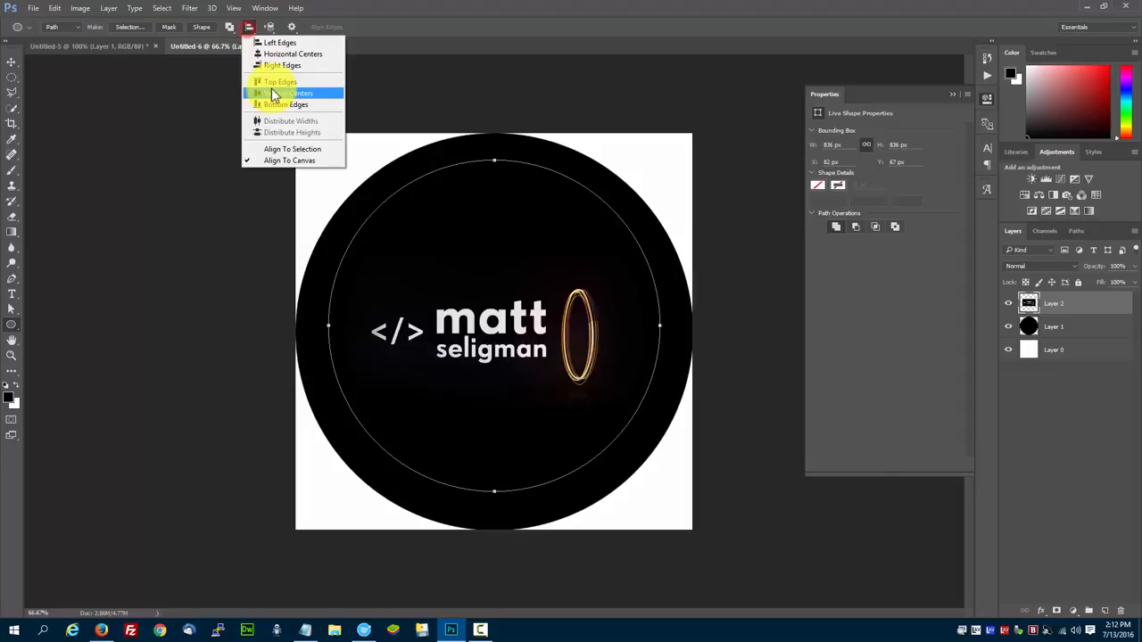
{"action": "left_click", "coordinate": [286, 93]}
{"action": "type", "text": "360 Media created by"}
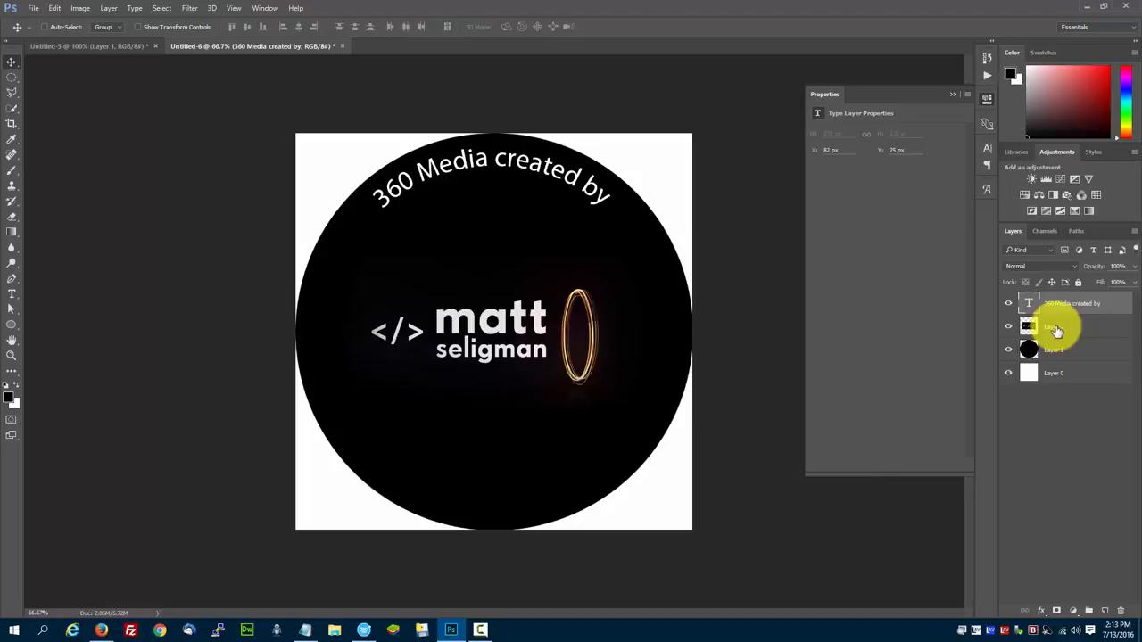
Show the Paths panel with the circular work path under the arched heading.
{"action": "left_click", "coordinate": [1056, 324]}
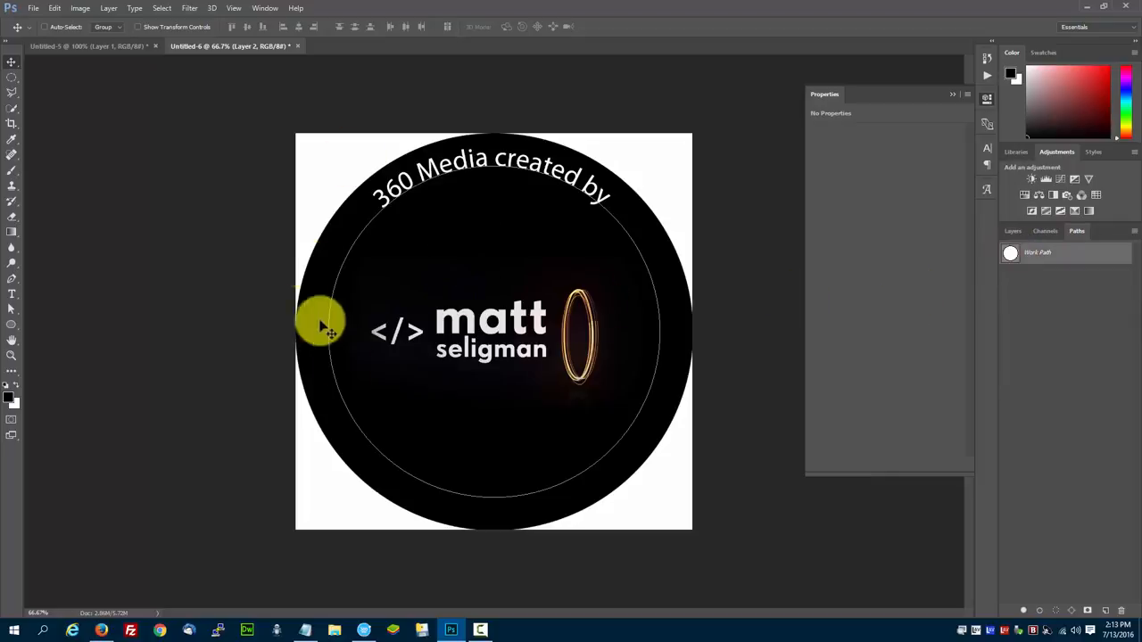
{"action": "mouse_move", "coordinate": [1021, 232]}
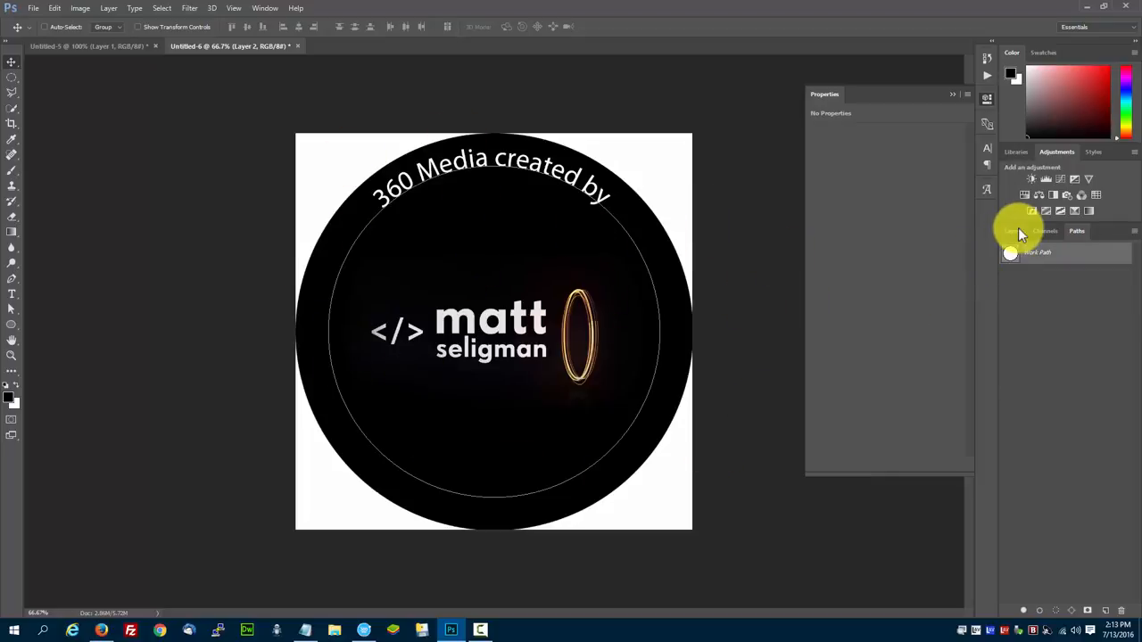
{"action": "left_click", "coordinate": [1013, 232]}
{"action": "type", "text": "www.mattseligman.com"}
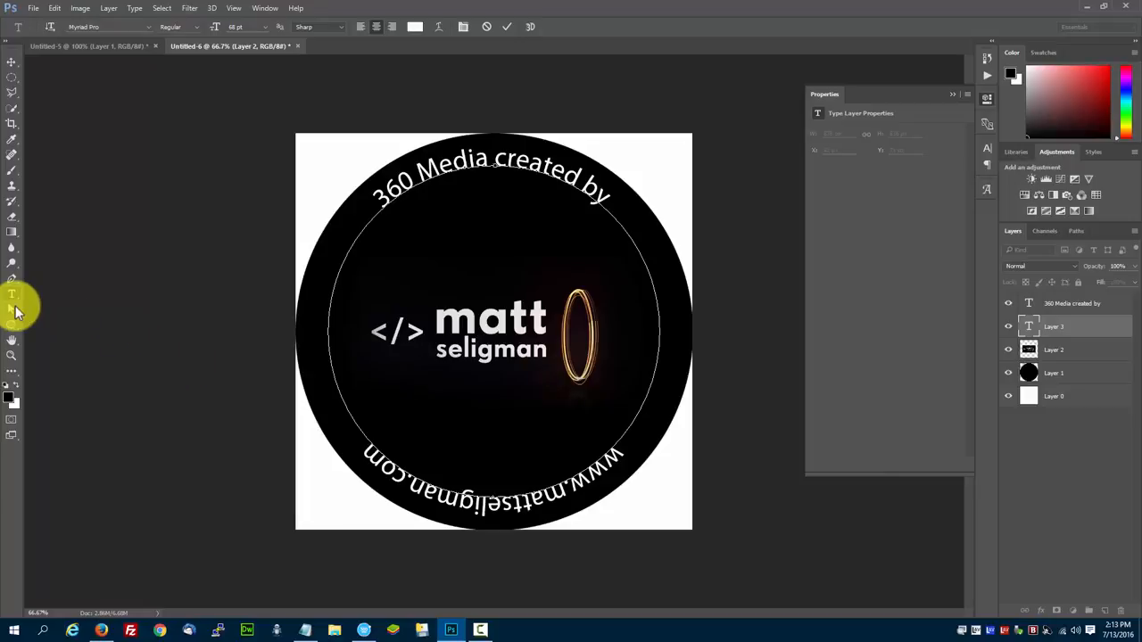
{"action": "mouse_move", "coordinate": [12, 311]}
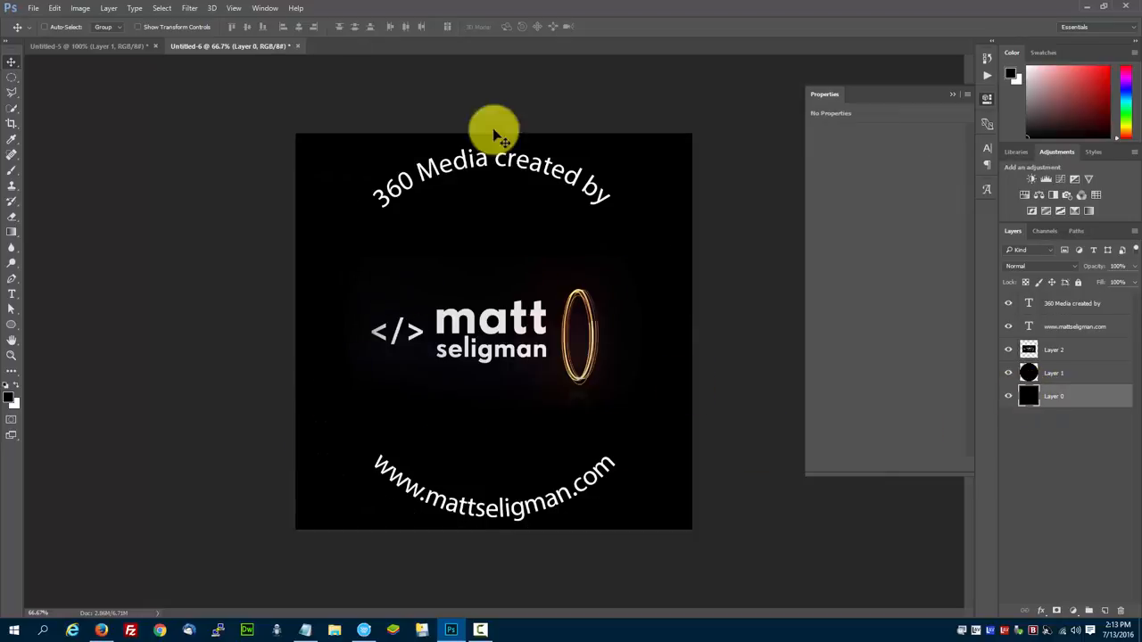
{"action": "mouse_move", "coordinate": [105, 198]}
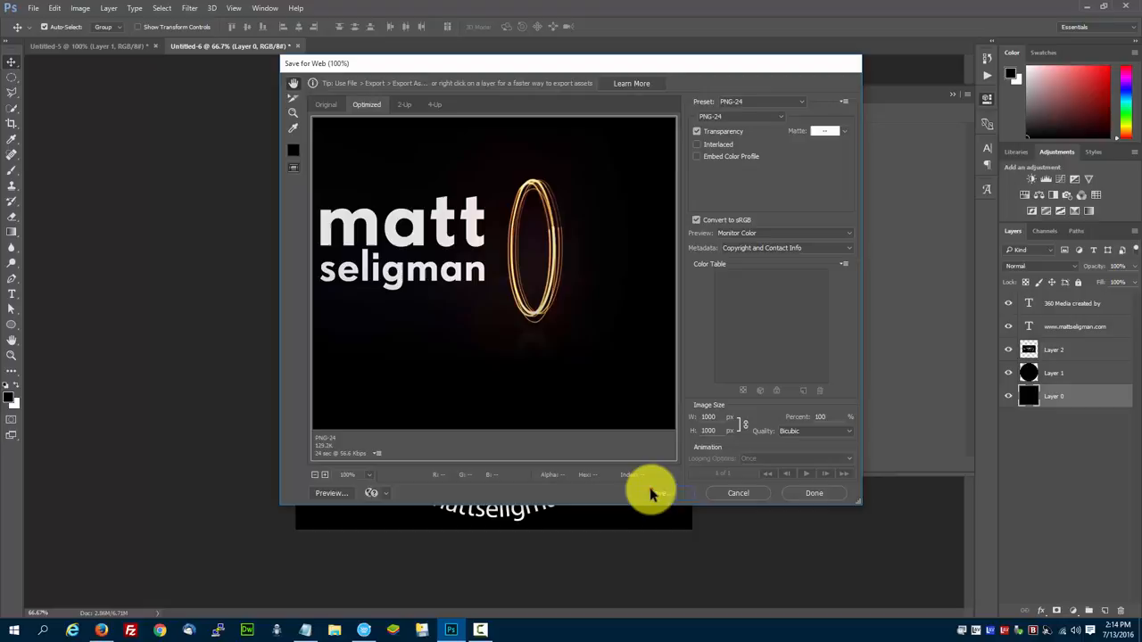
Save the PNG export to the desktop as watermark, replacing the existing watermark.png.
{"action": "left_click", "coordinate": [814, 492]}
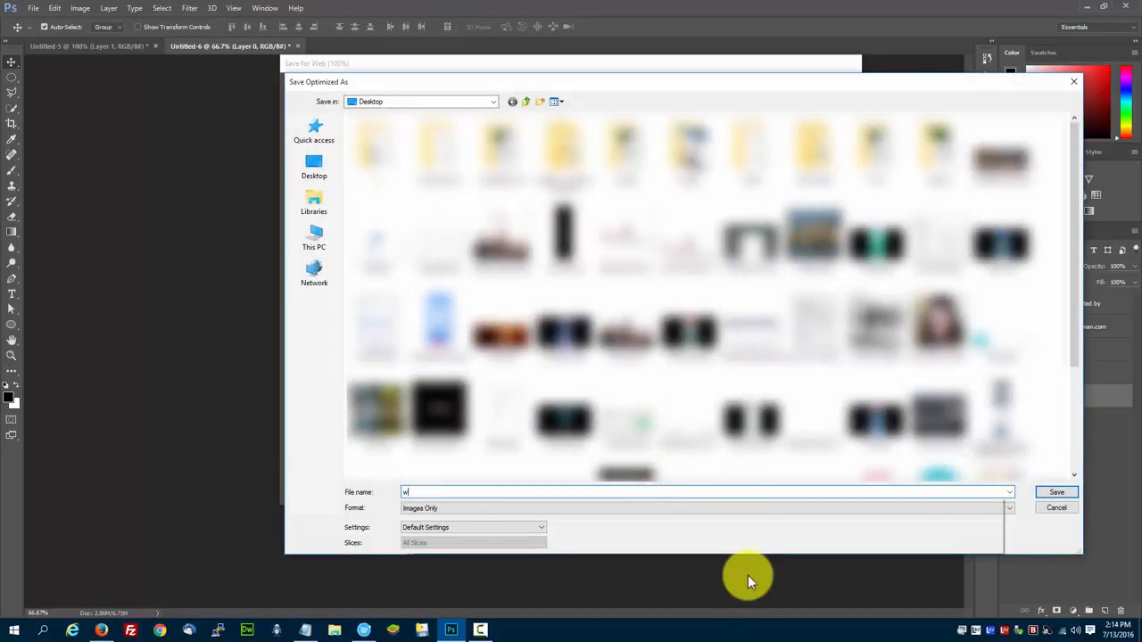
{"action": "left_click", "coordinate": [1056, 492]}
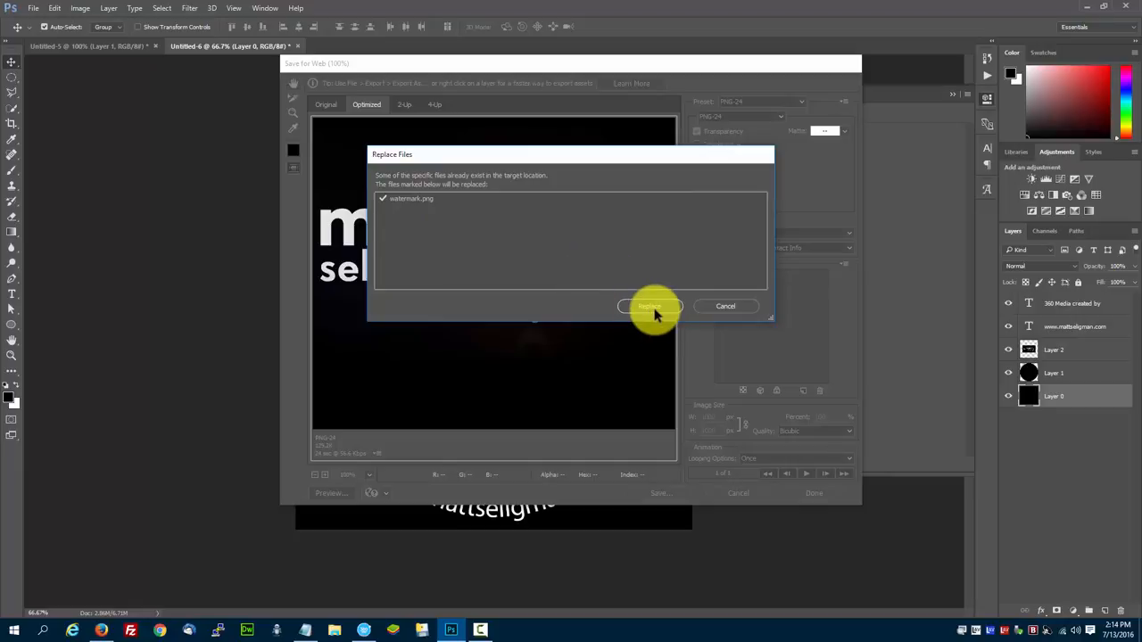
{"action": "left_click", "coordinate": [649, 307]}
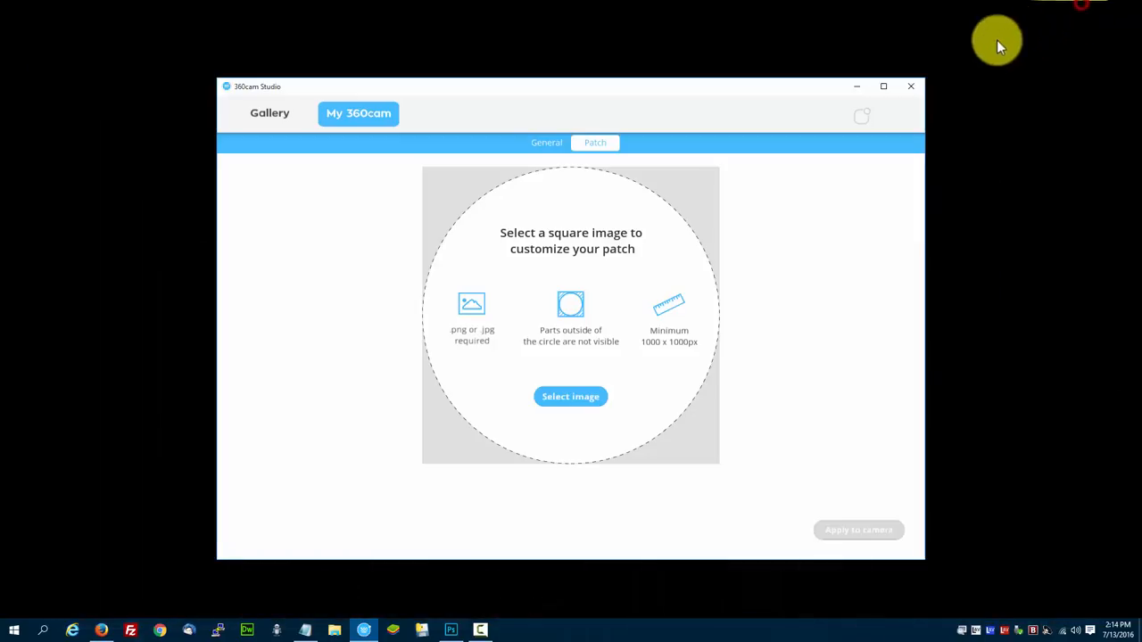
Select watermark.png from the Desktop as the camera patch image.
{"action": "left_click", "coordinate": [571, 396]}
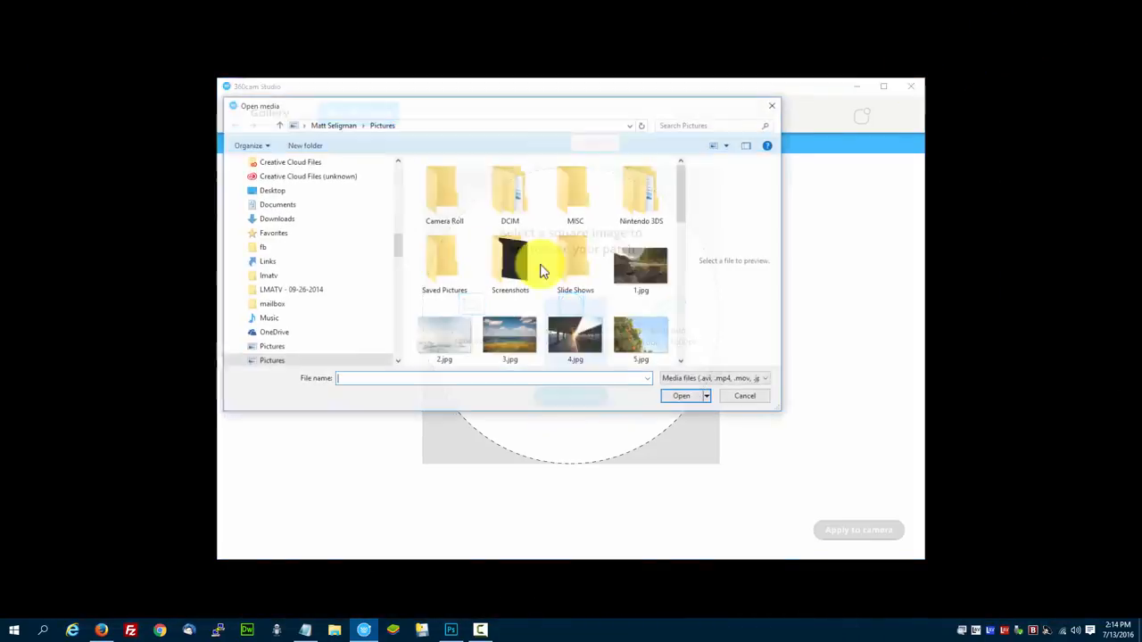
{"action": "left_click", "coordinate": [271, 189]}
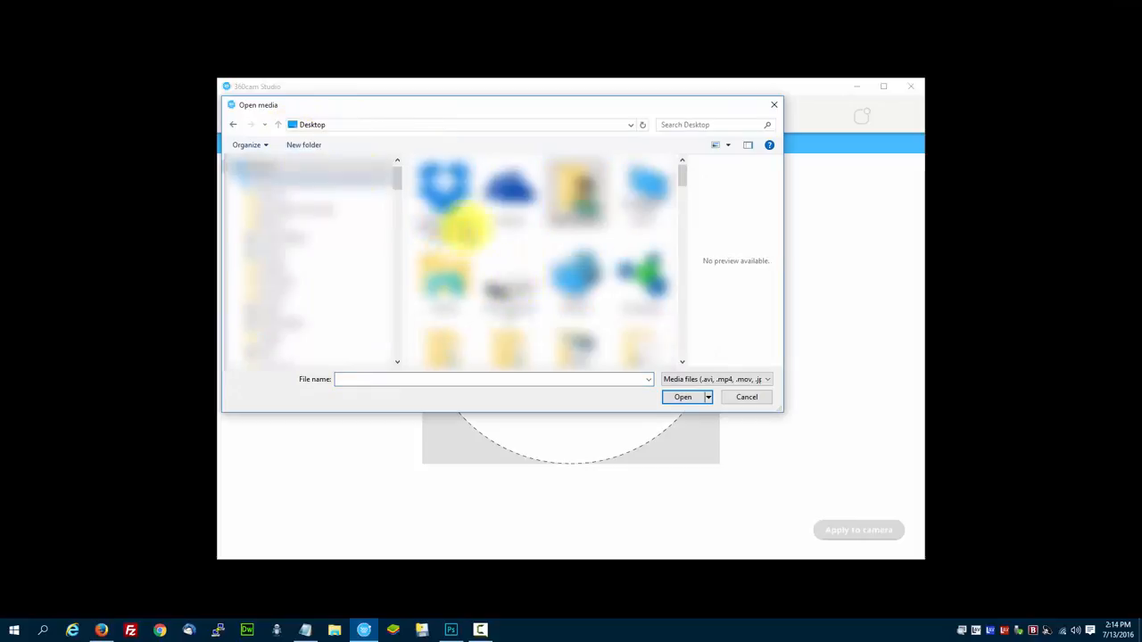
{"action": "type", "text": "watermark"}
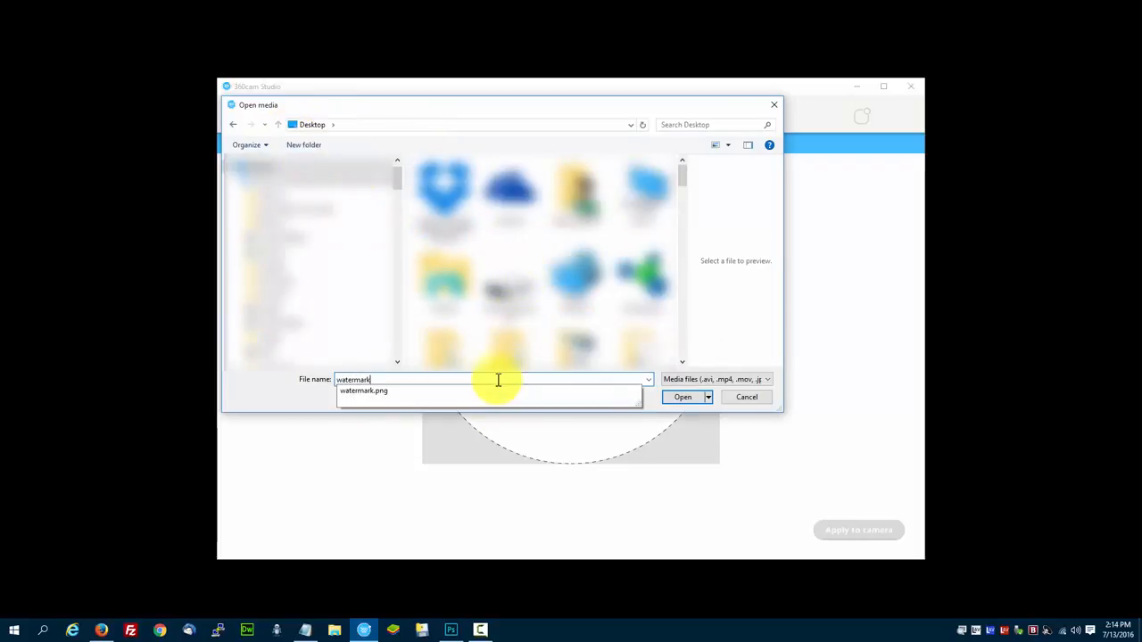
{"action": "left_click", "coordinate": [681, 396]}
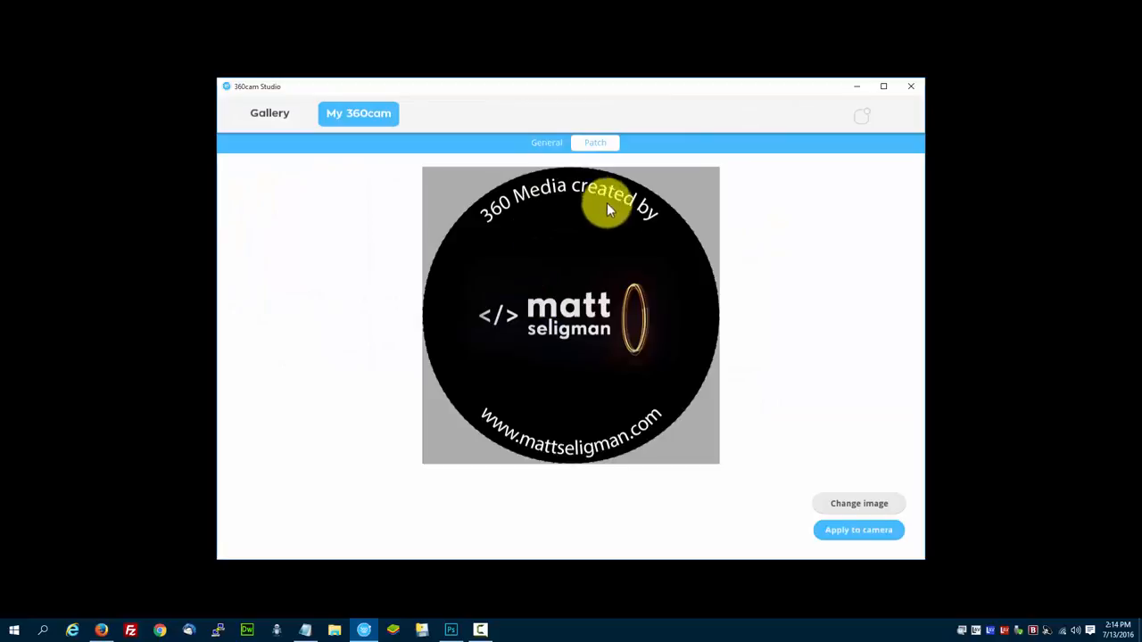
Apply the patch image to the camera and dismiss the success message.
{"action": "left_click", "coordinate": [856, 530]}
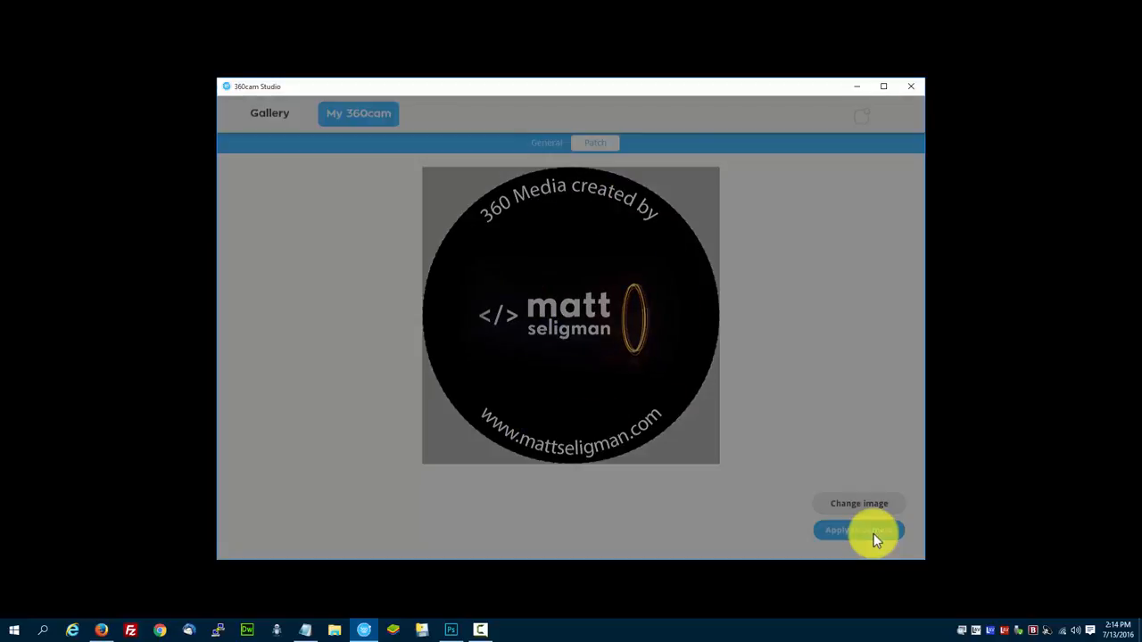
{"action": "left_click", "coordinate": [857, 529]}
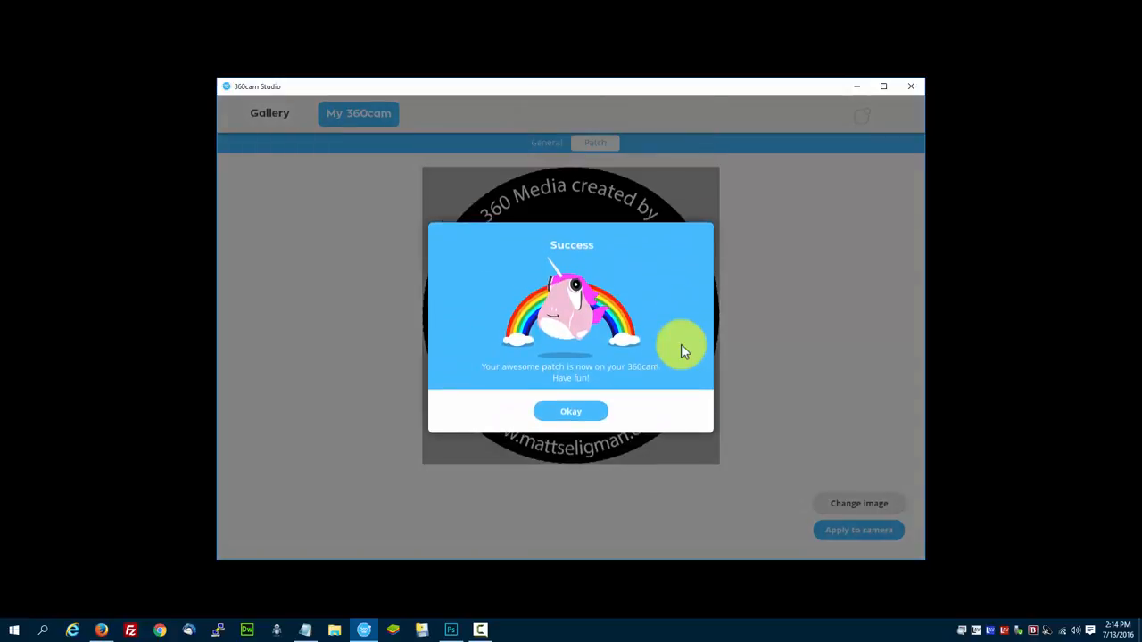
{"action": "left_click", "coordinate": [571, 410]}
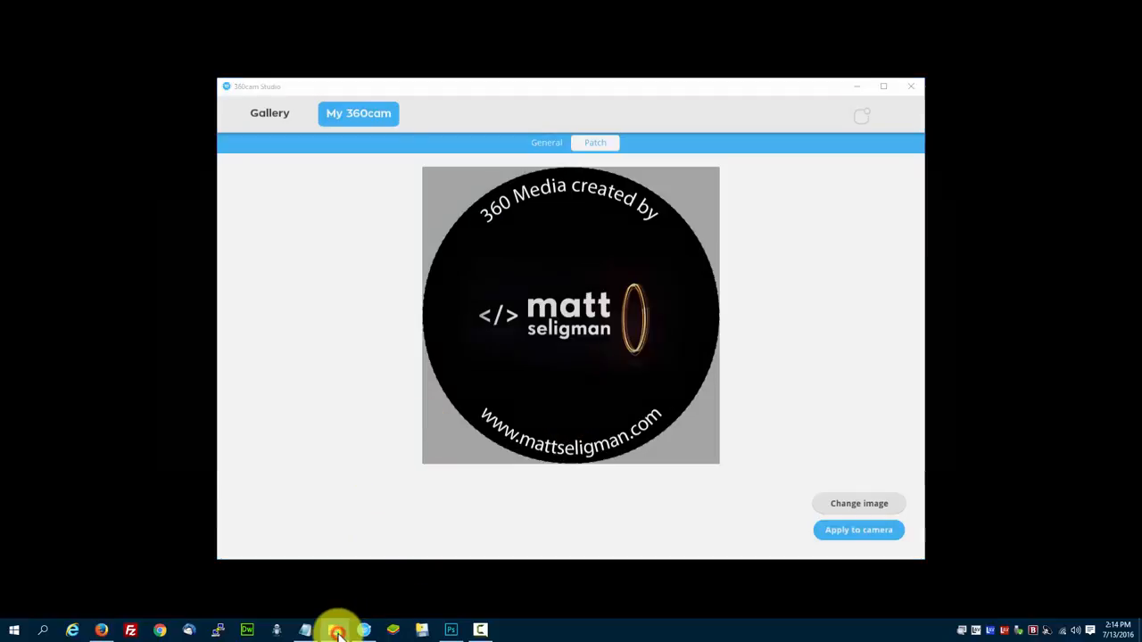
Browse the camera disk's MISC folder and preview its first PNG showing the new patch.
{"action": "left_click", "coordinate": [335, 632]}
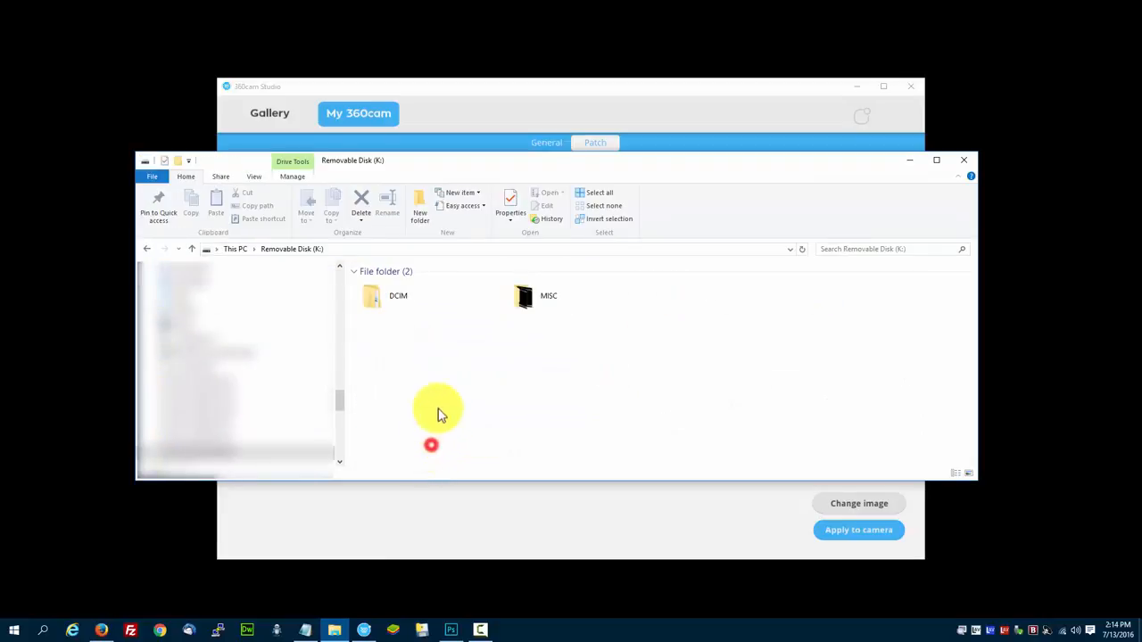
{"action": "double_click", "coordinate": [525, 296]}
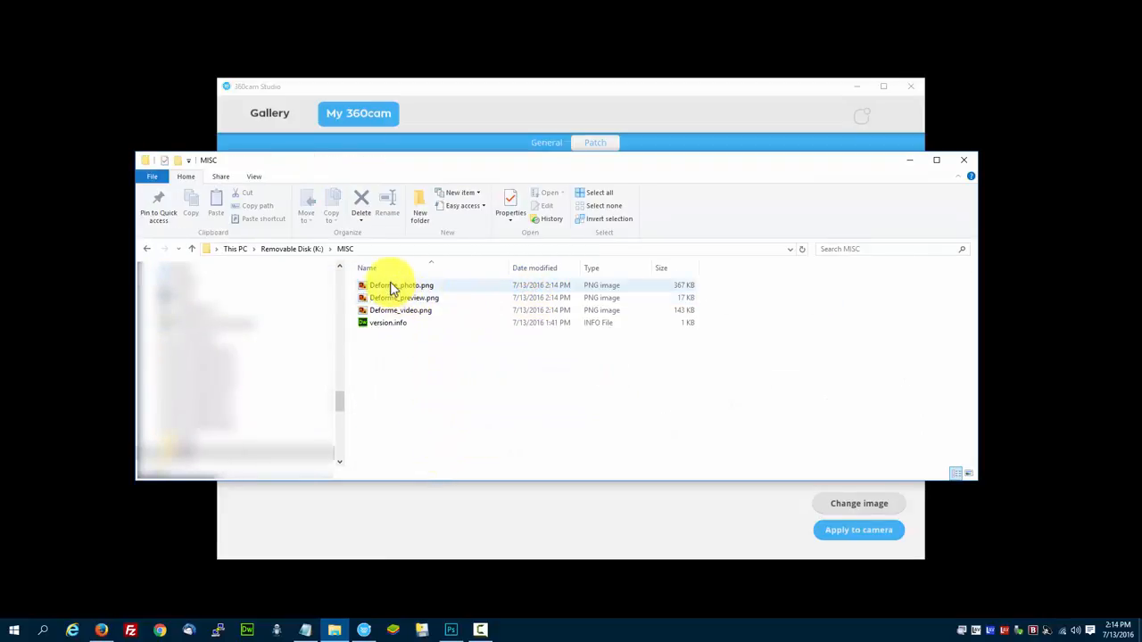
{"action": "double_click", "coordinate": [400, 285]}
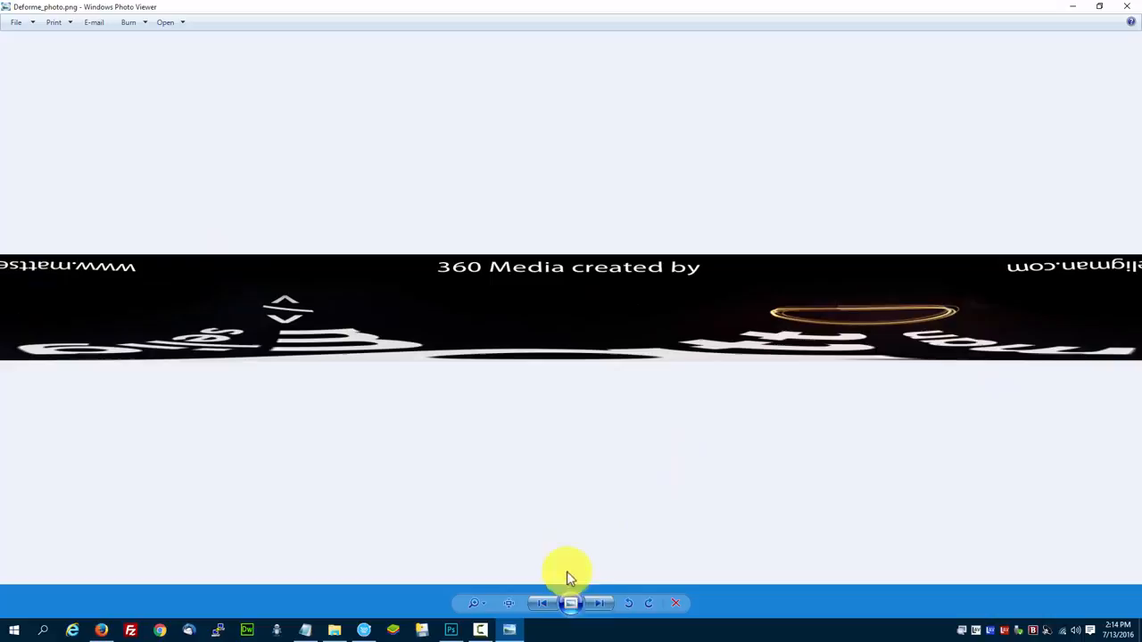
{"action": "left_click", "coordinate": [599, 603]}
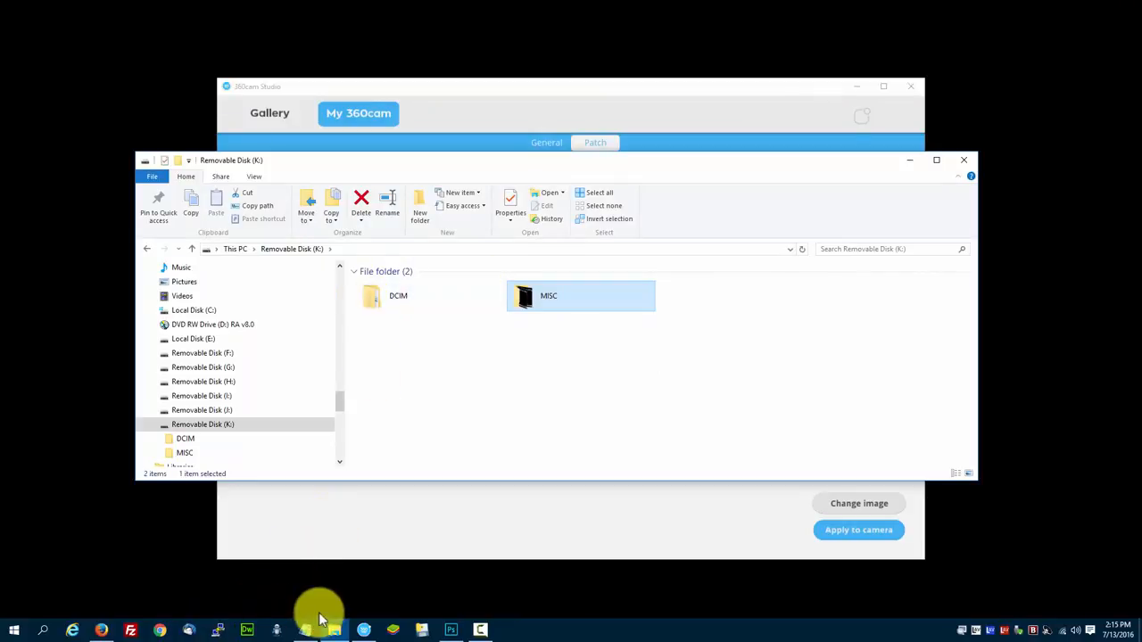
Switch to the camera's 360 photo and view its File Info metadata.
{"action": "left_click", "coordinate": [449, 630]}
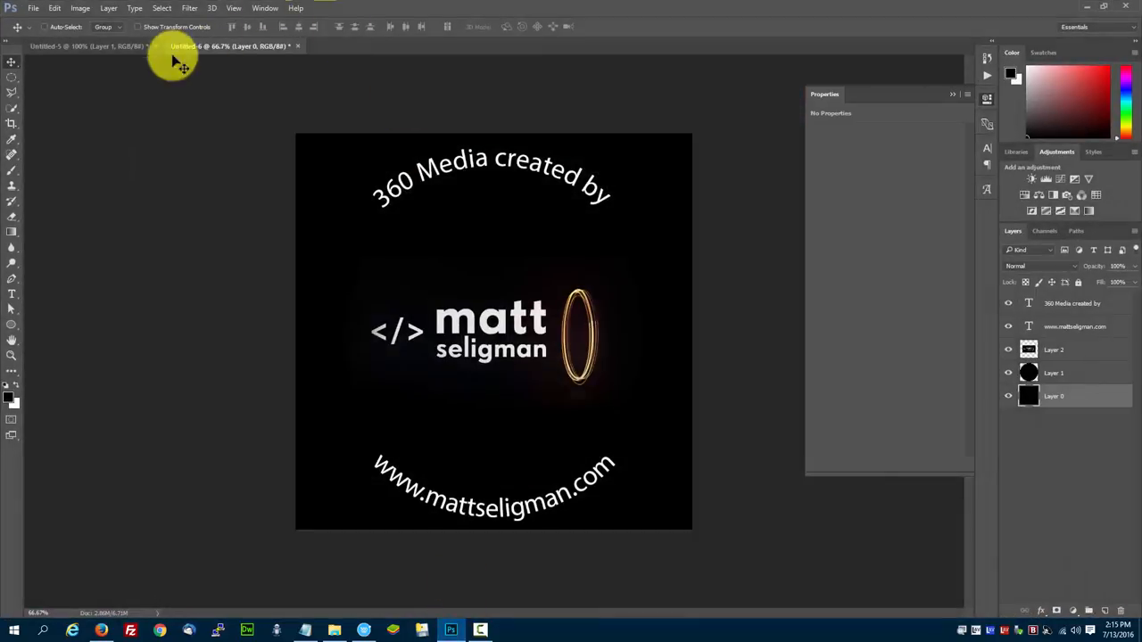
{"action": "left_click", "coordinate": [32, 7]}
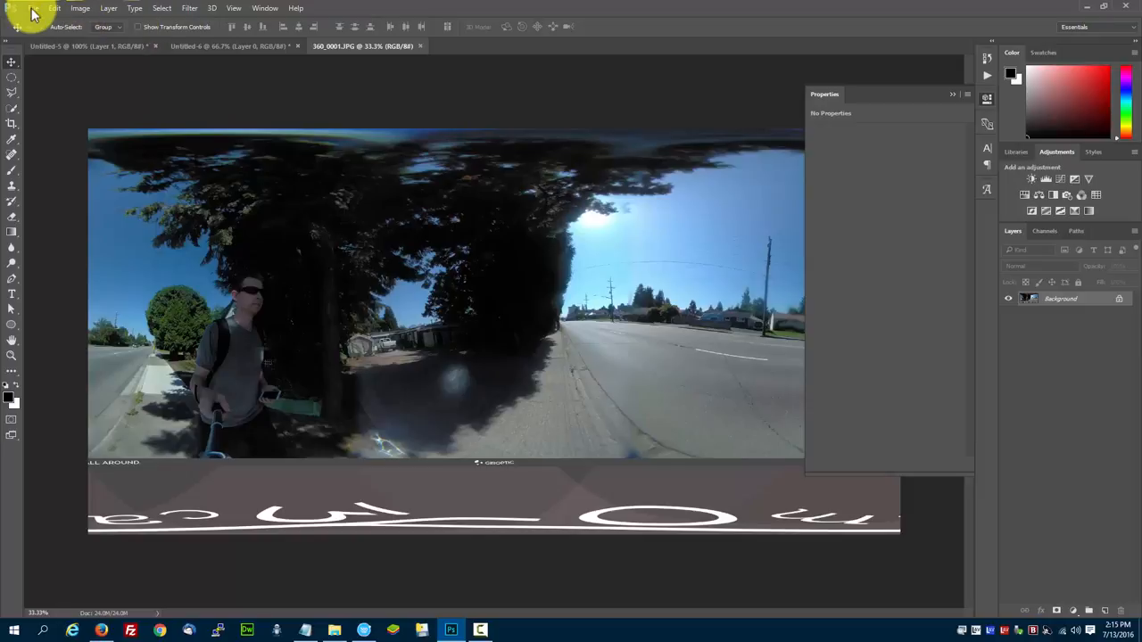
{"action": "left_click", "coordinate": [32, 7]}
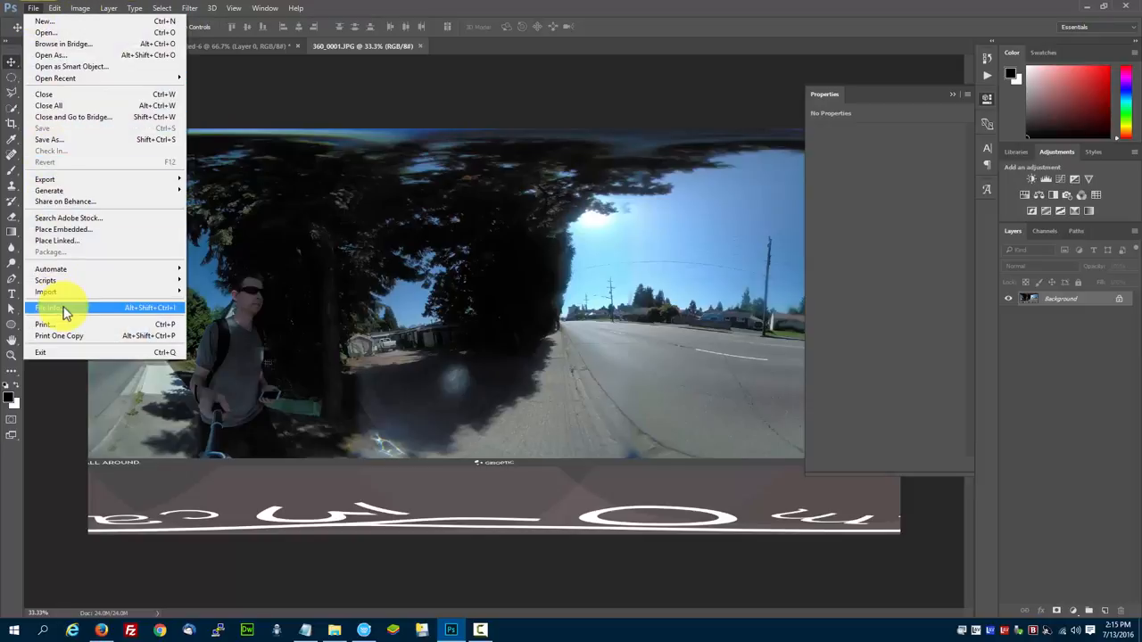
{"action": "left_click", "coordinate": [50, 307]}
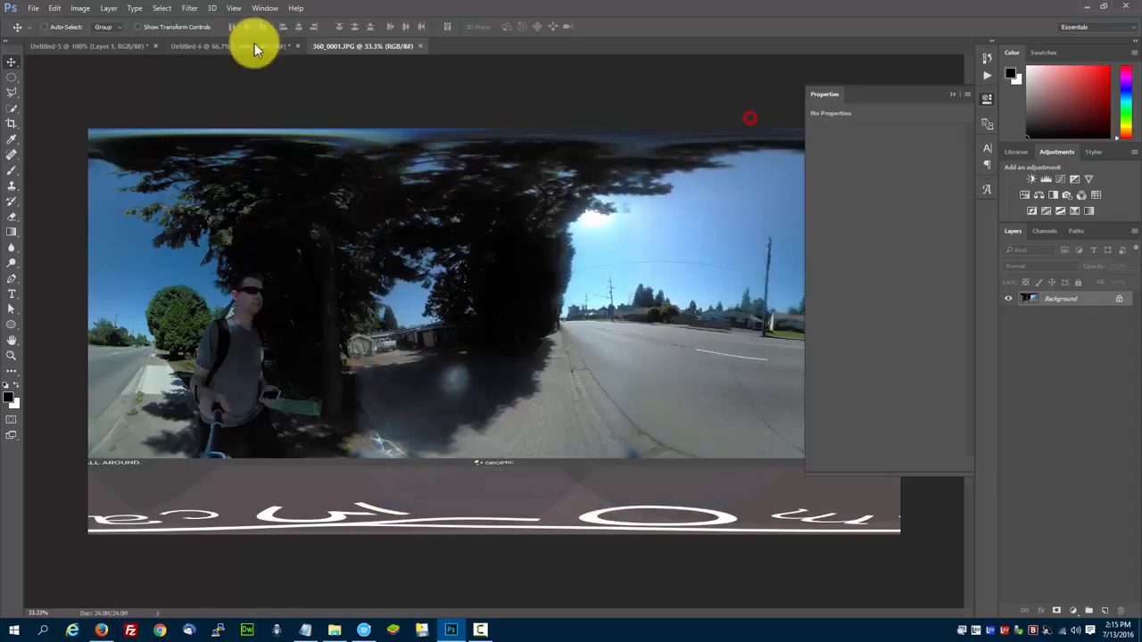
View File Info for the other 360 photo and select its entire copyright notice.
{"action": "left_click", "coordinate": [32, 7]}
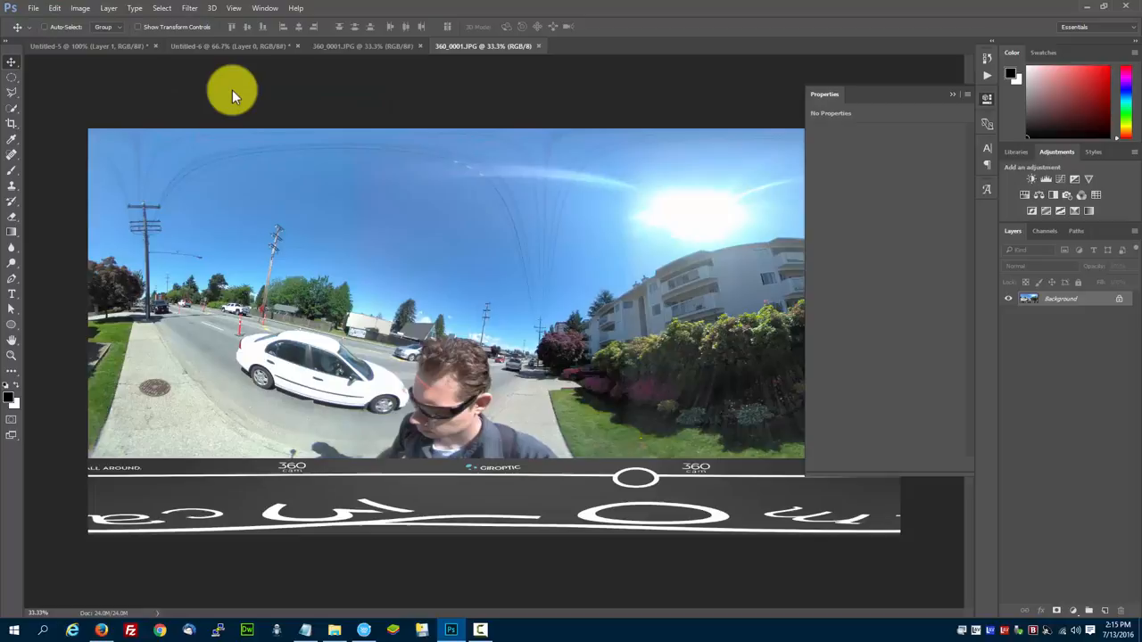
{"action": "left_click", "coordinate": [32, 7]}
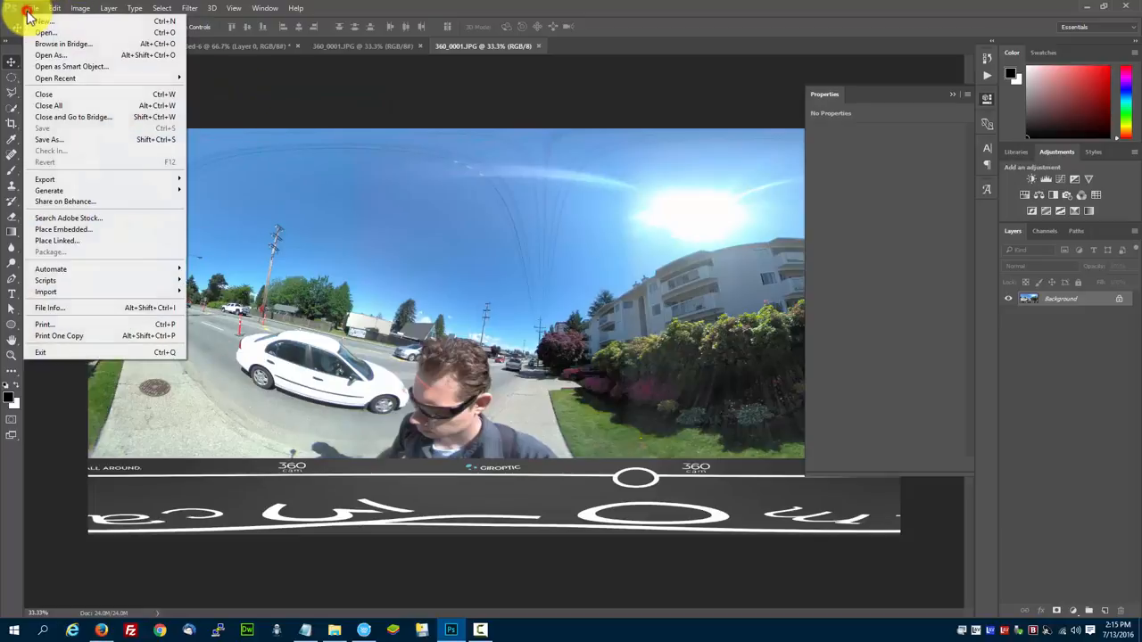
{"action": "left_click", "coordinate": [49, 307]}
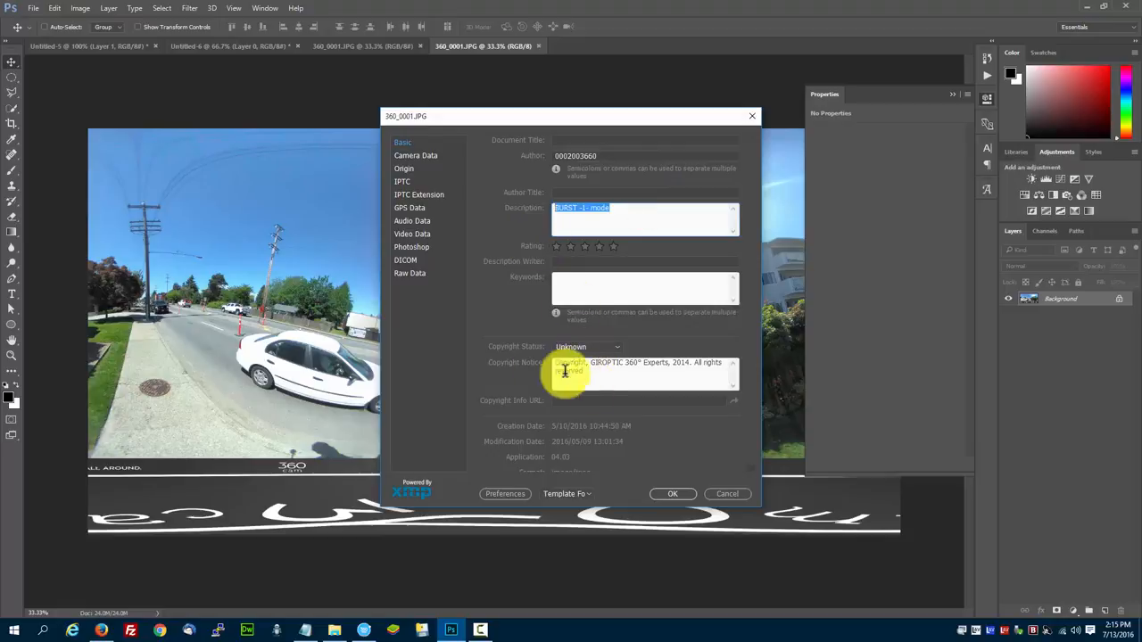
{"action": "mouse_move", "coordinate": [511, 369]}
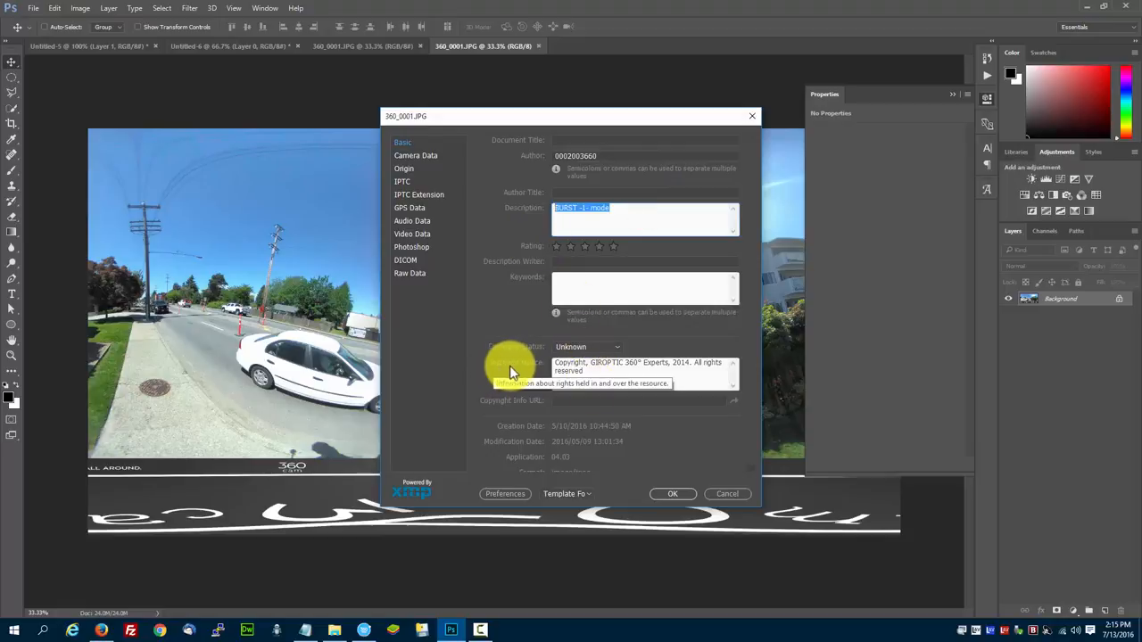
{"action": "left_click", "coordinate": [642, 366]}
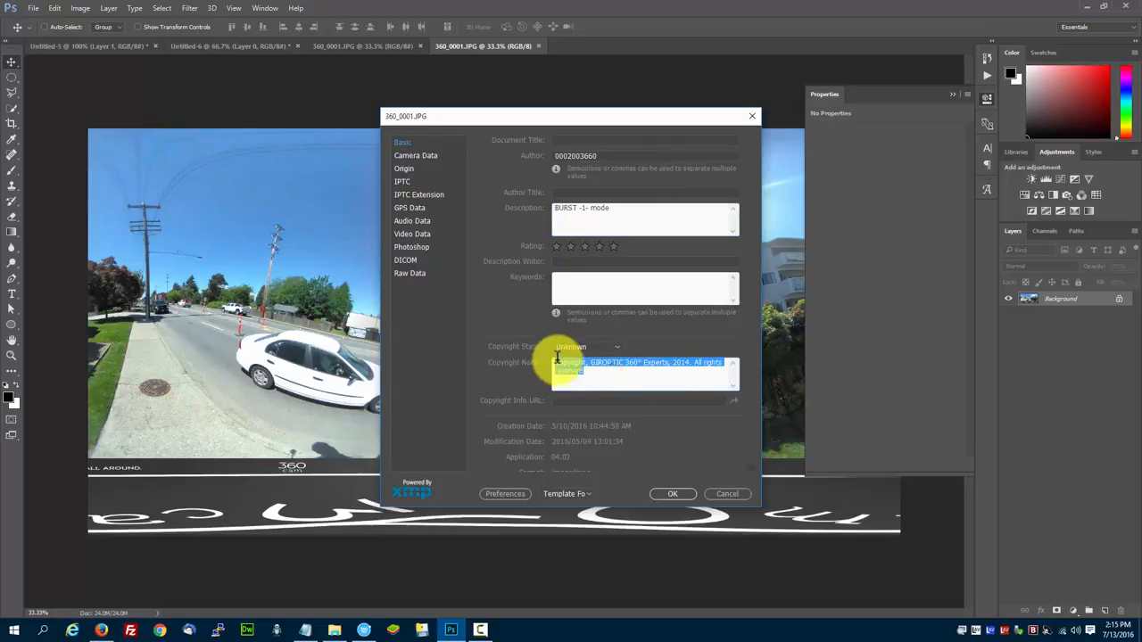
{"action": "left_click", "coordinate": [592, 365]}
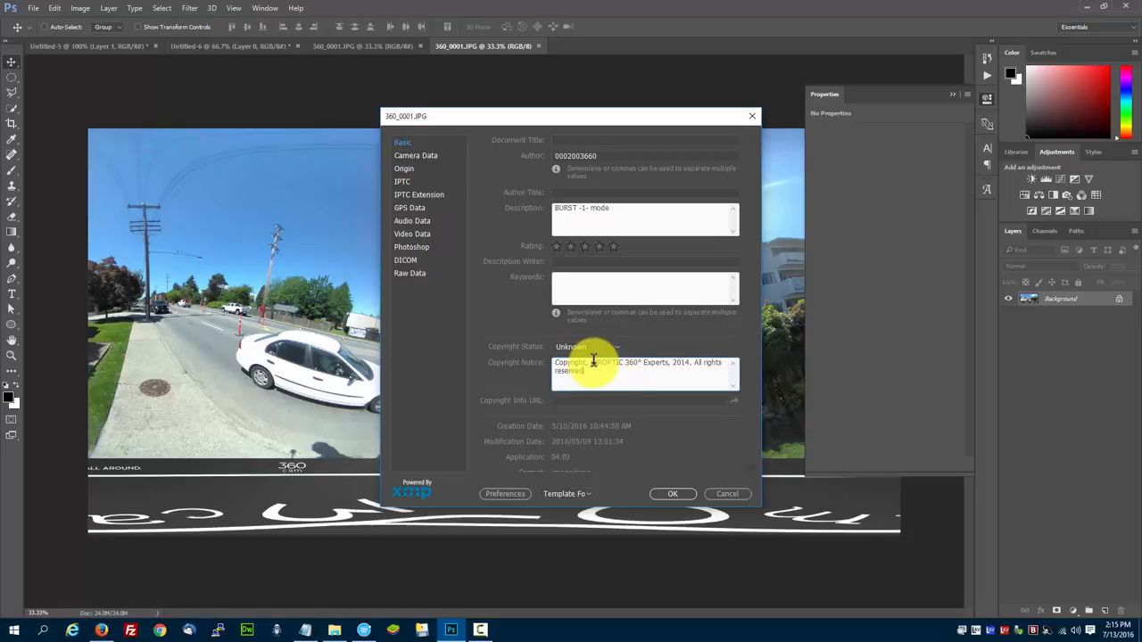
{"action": "mouse_move", "coordinate": [675, 360]}
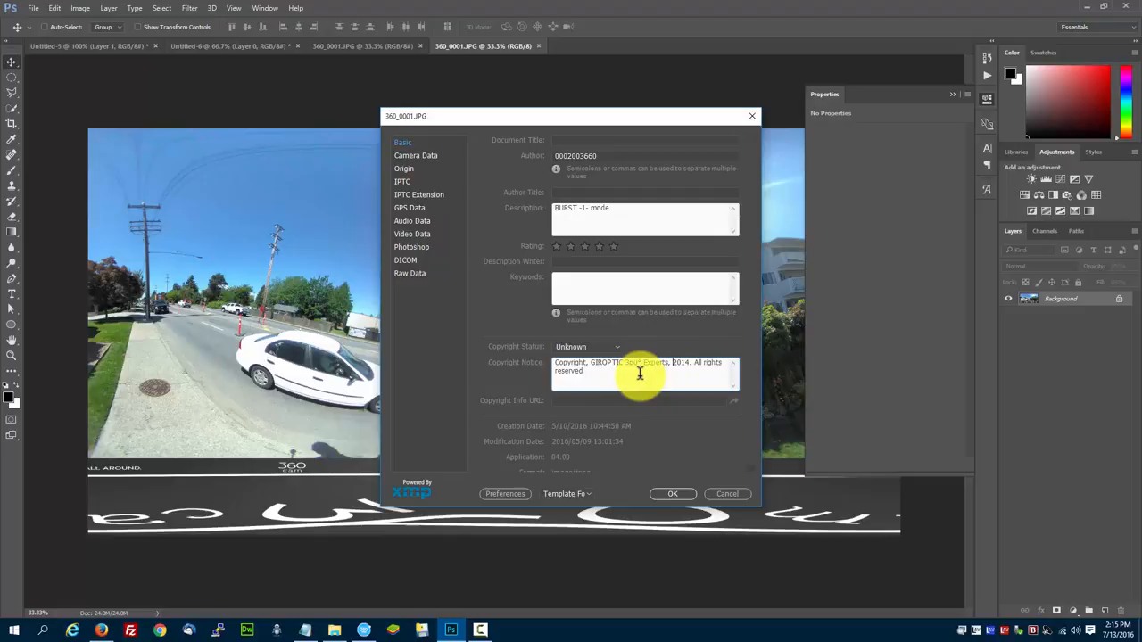
{"action": "triple_click", "coordinate": [643, 367]}
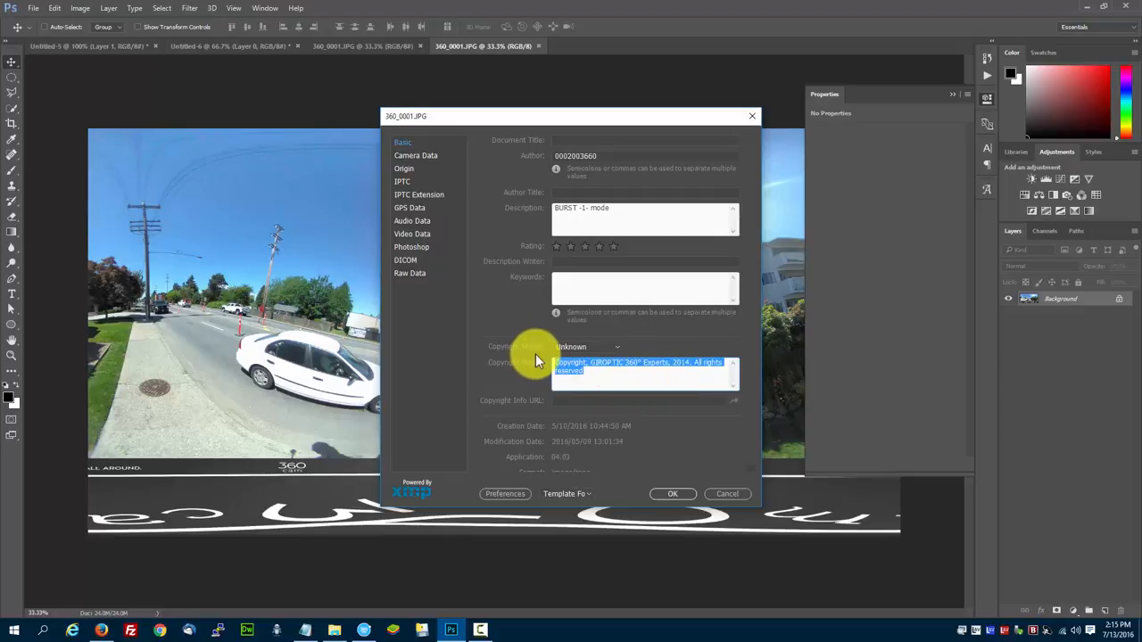
{"action": "mouse_move", "coordinate": [678, 455]}
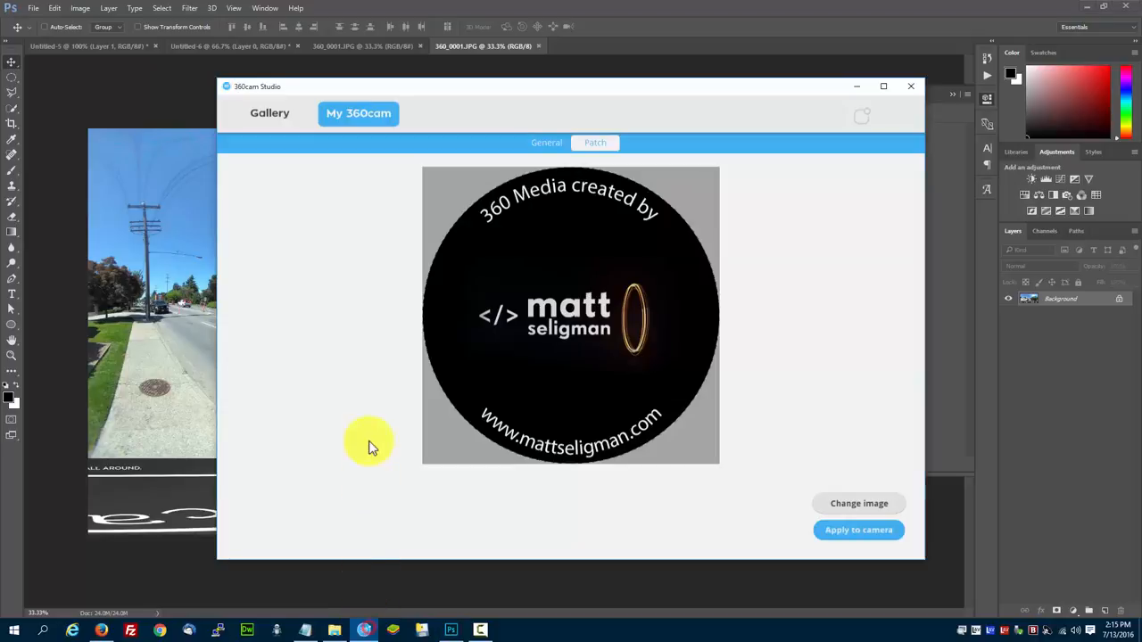
Browse the Gallery of captured media and view another photo.
{"action": "left_click", "coordinate": [270, 114]}
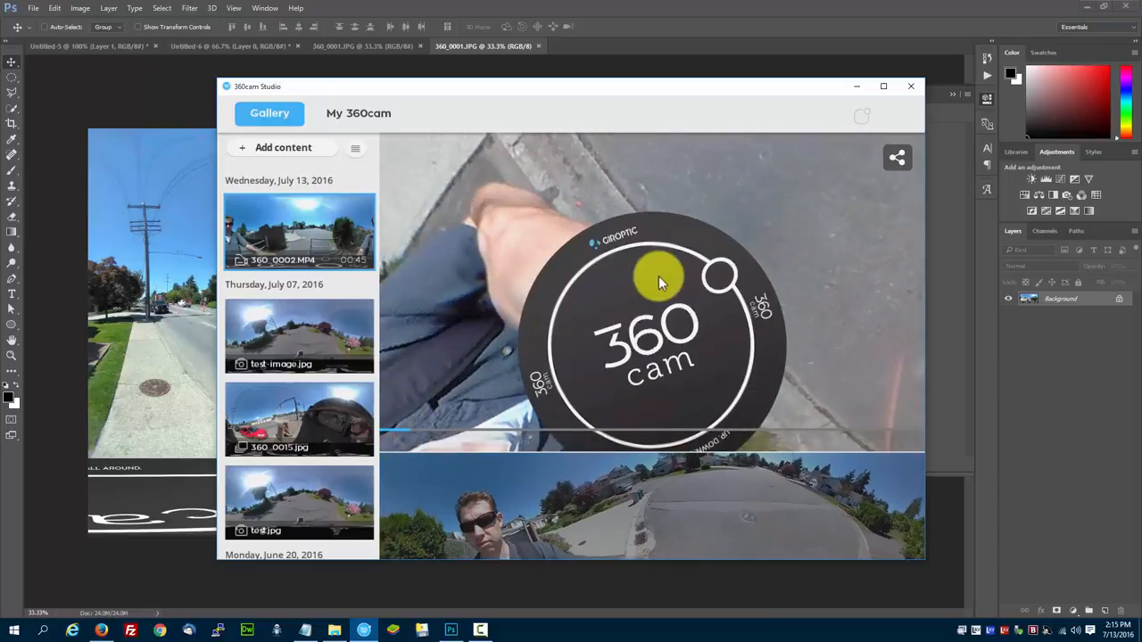
{"action": "left_click", "coordinate": [299, 335]}
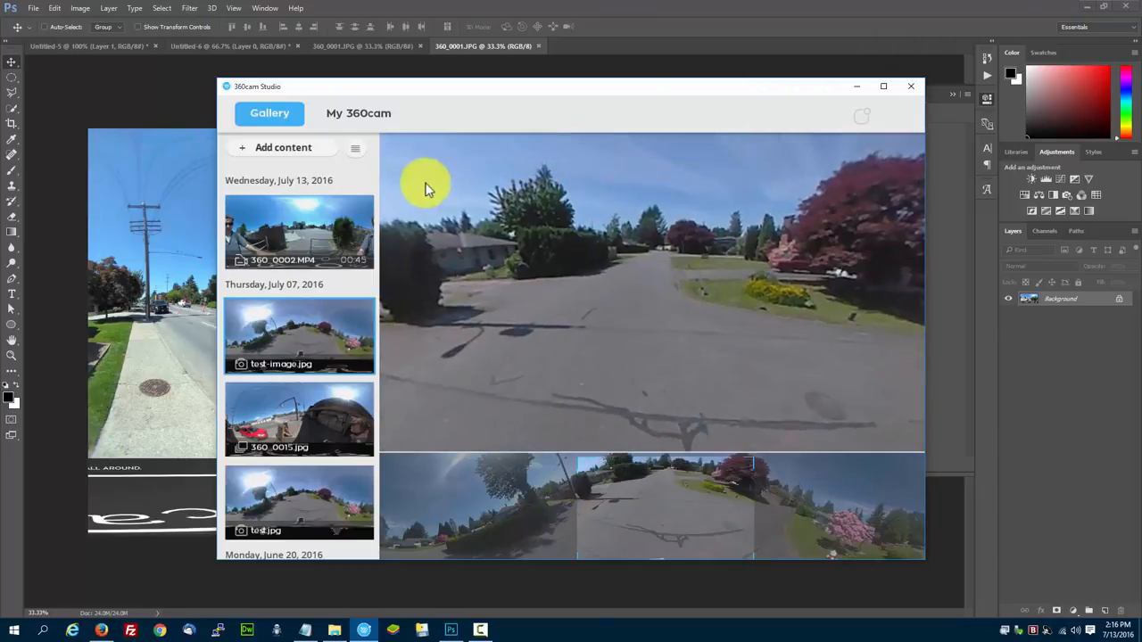
Return to My 360cam Patch, attempt Apply to camera, and dismiss the Oops error.
{"action": "left_click", "coordinate": [357, 114]}
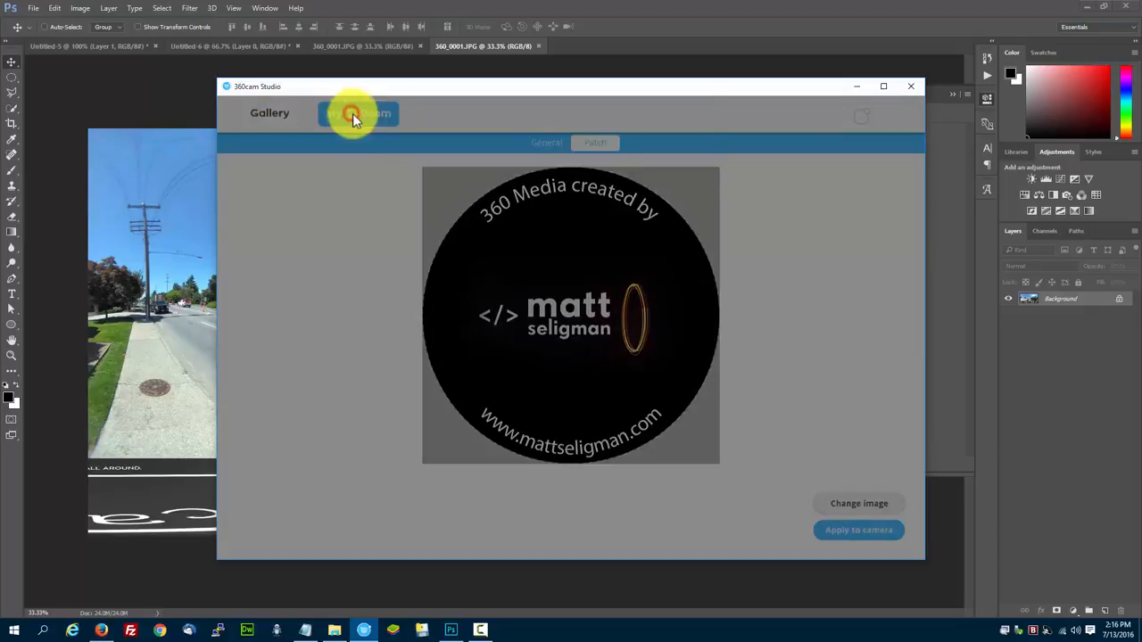
{"action": "left_click", "coordinate": [356, 114]}
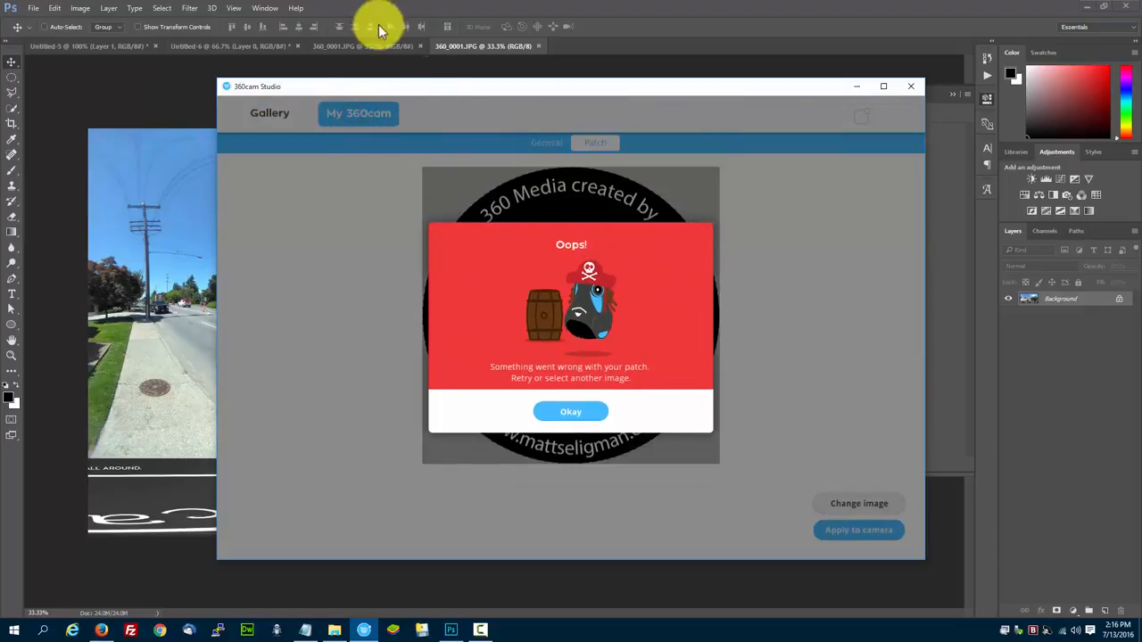
{"action": "mouse_move", "coordinate": [588, 375]}
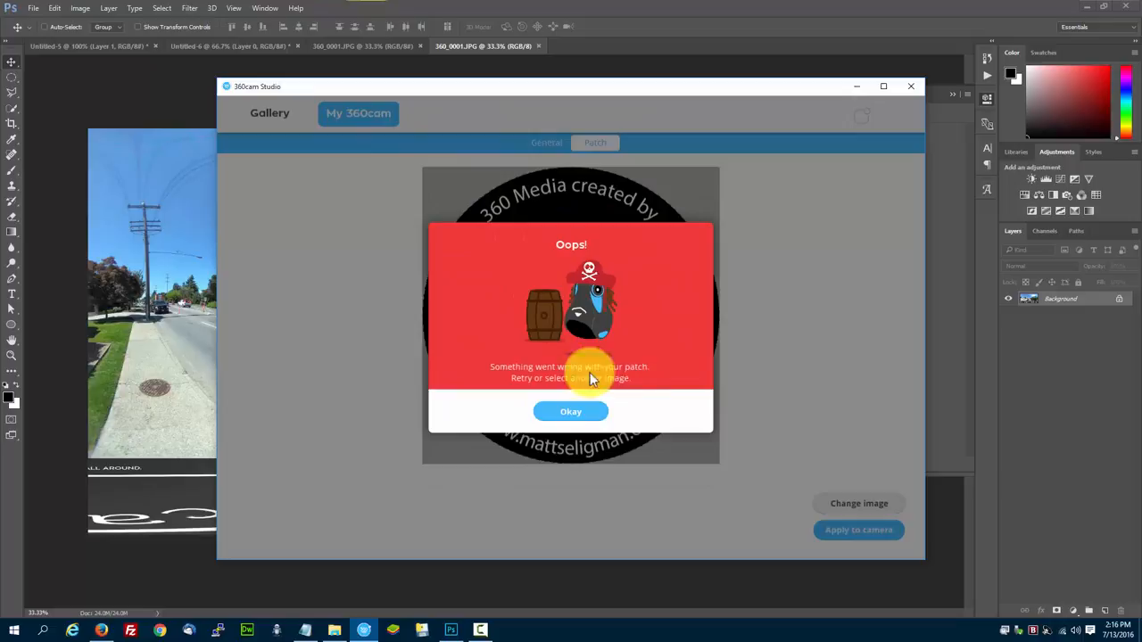
{"action": "left_click", "coordinate": [571, 411]}
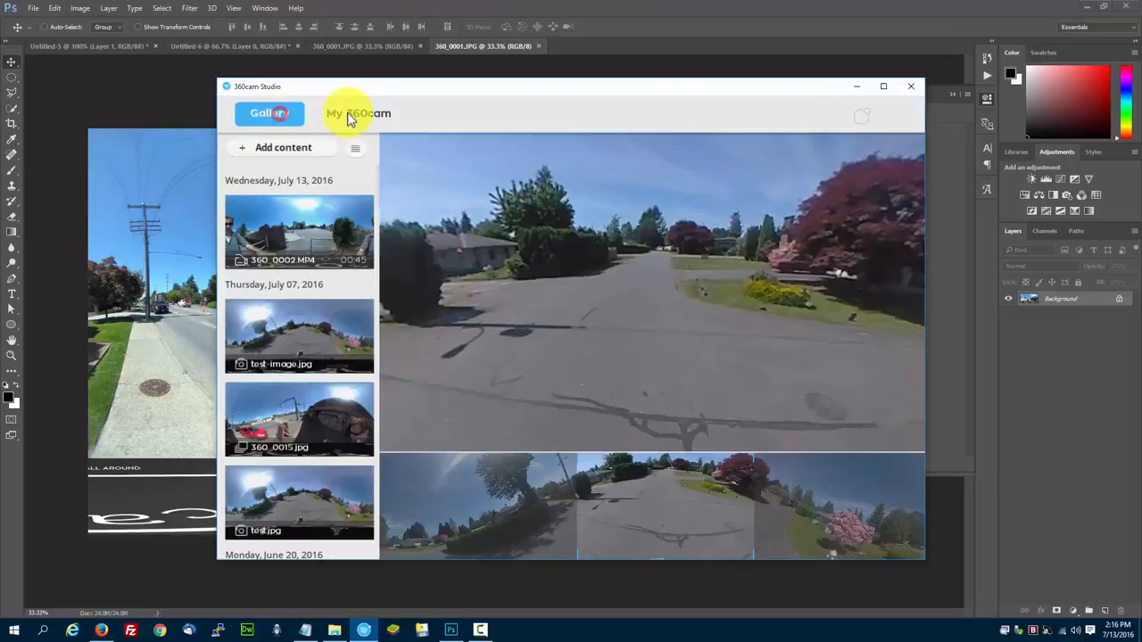
Show the camera's General information with firmware, storage and Wi-Fi details.
{"action": "left_click", "coordinate": [357, 114]}
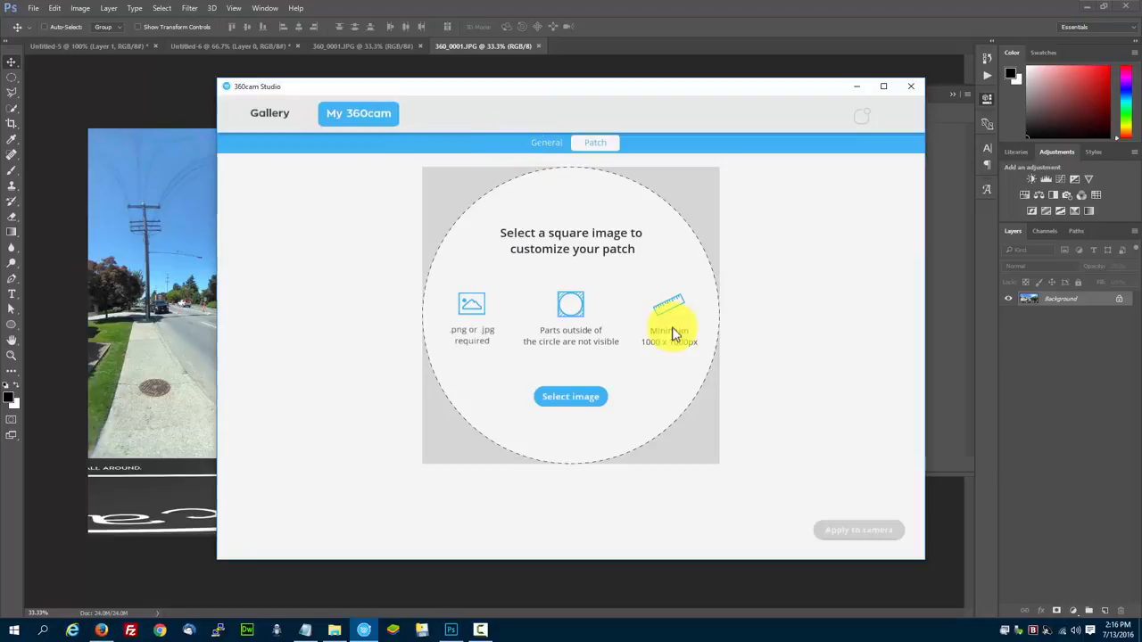
{"action": "left_click", "coordinate": [546, 143]}
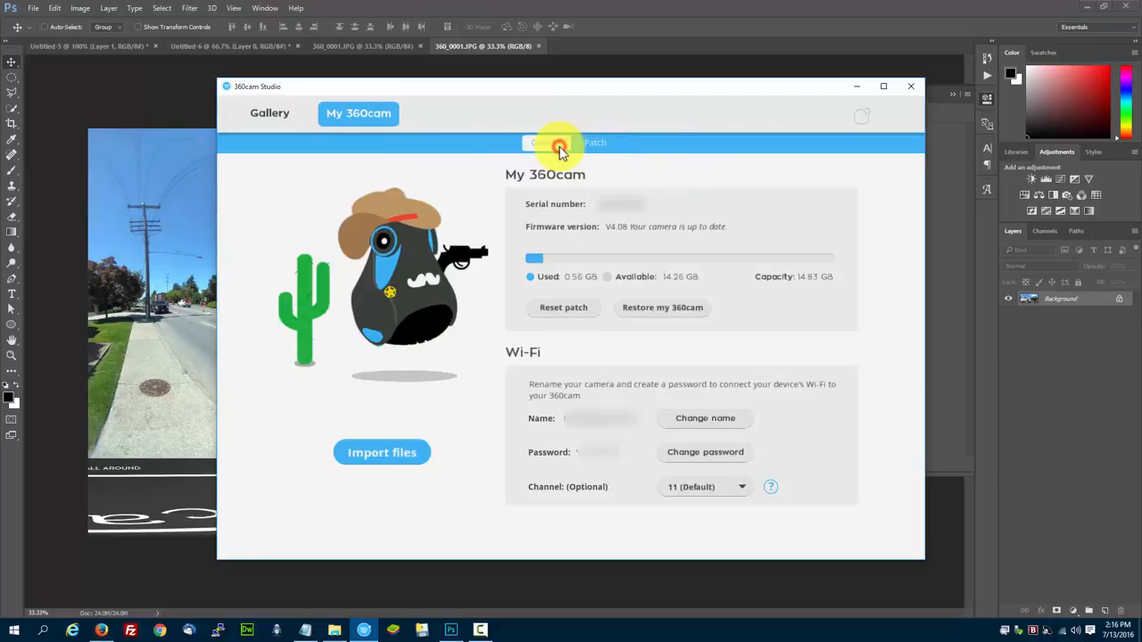